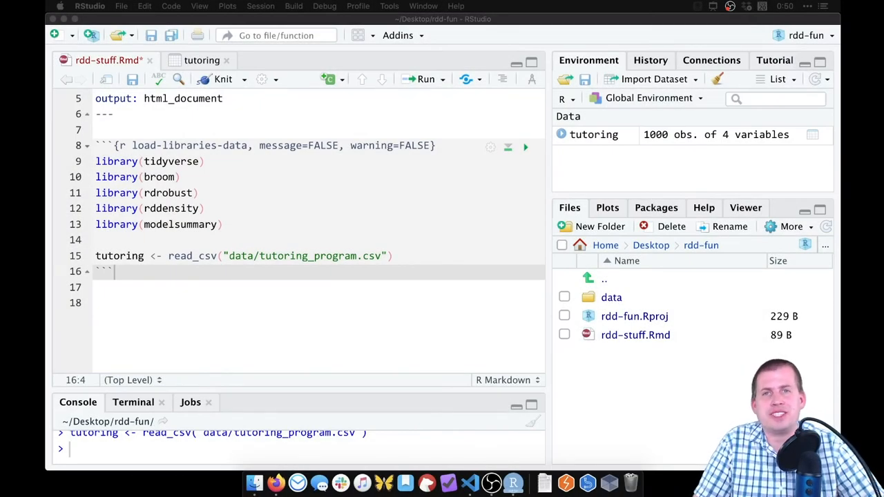
# Step: Outline comment headings '# Step 1' through '# Step 5' below the data-loading chunk
pyautogui.click(283, 293)
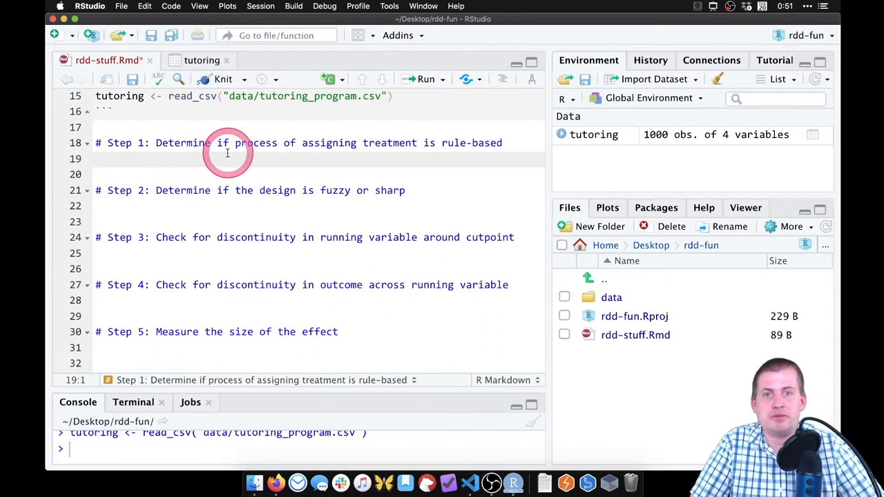
pyautogui.moveTo(274, 285)
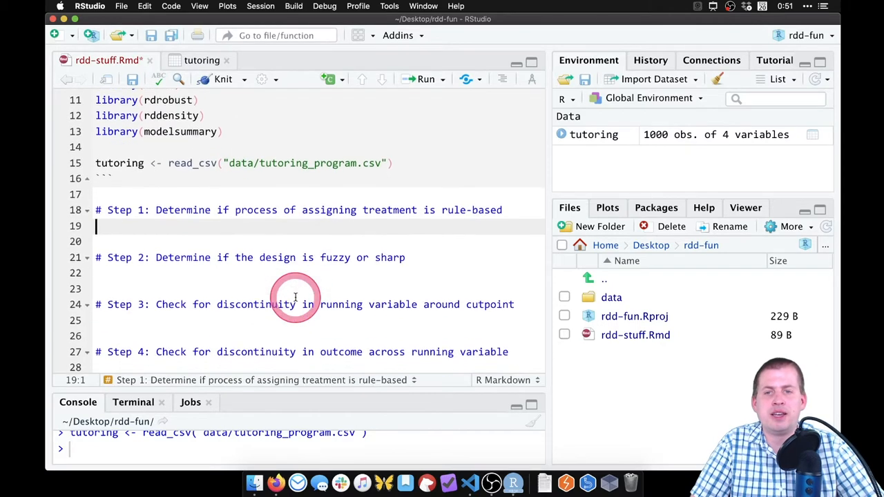
pyautogui.scroll(-3)
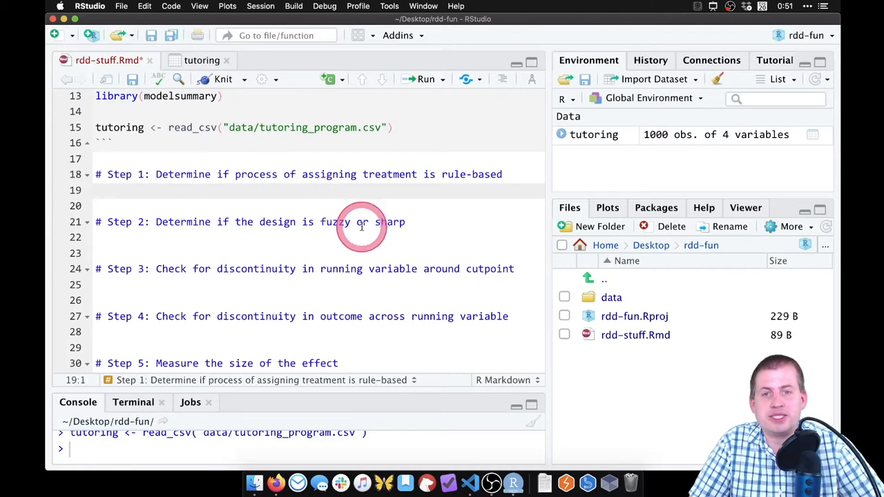
pyautogui.click(362, 227)
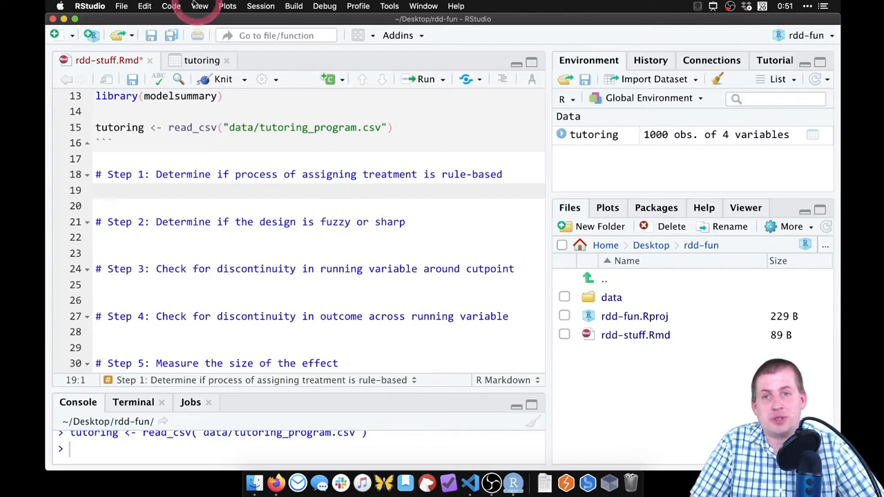
pyautogui.click(202, 61)
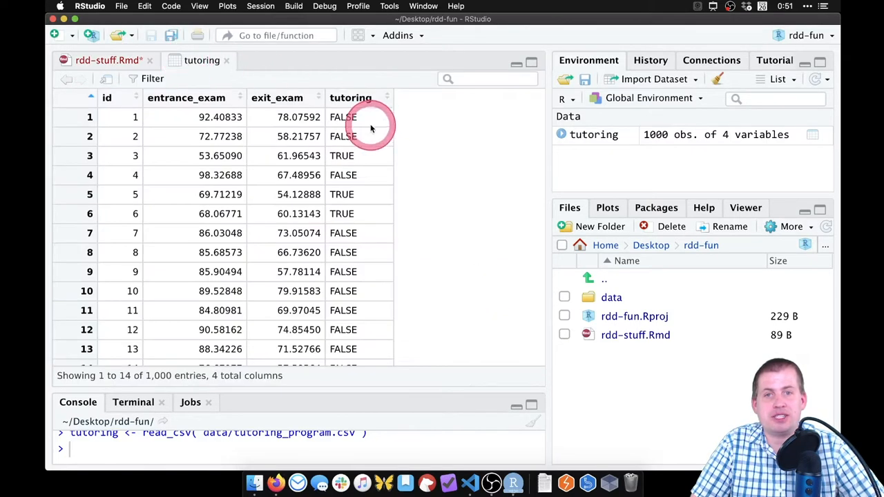
pyautogui.click(108, 61)
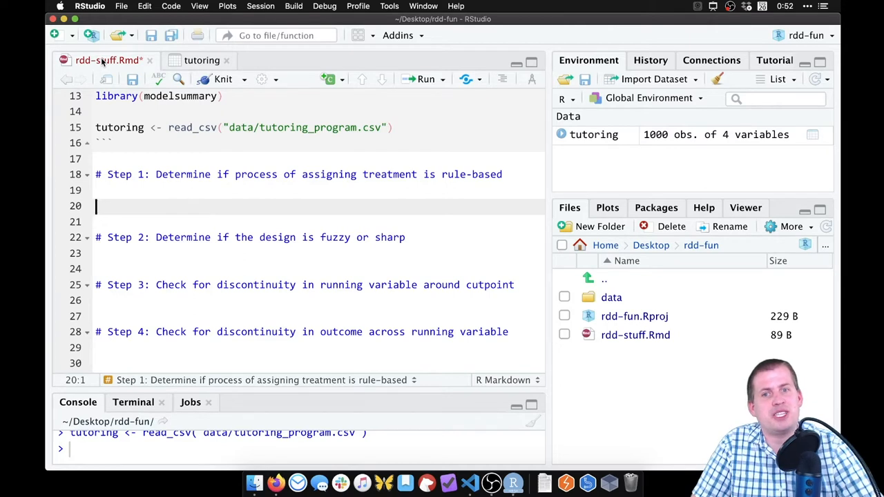
# Step: Write 'It is rule-based because it is.' under Step 1 and move below Step 2
pyautogui.click(160, 206)
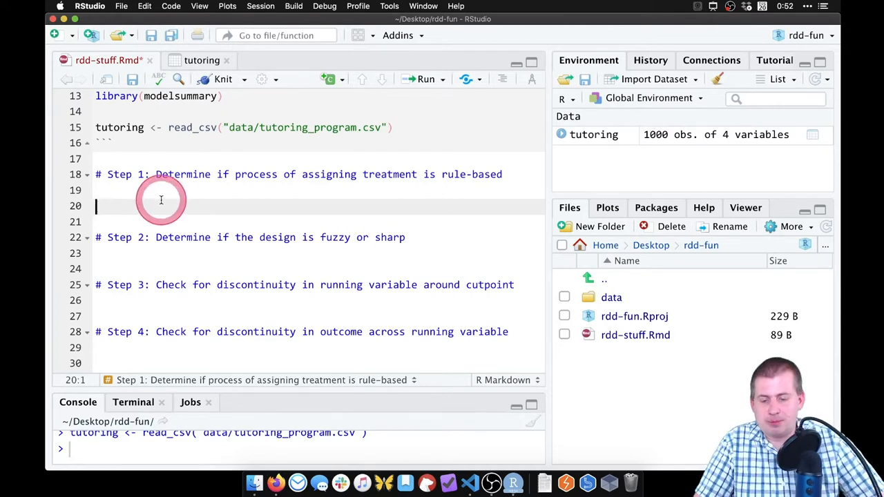
pyautogui.write('It is rule-based because it is.')
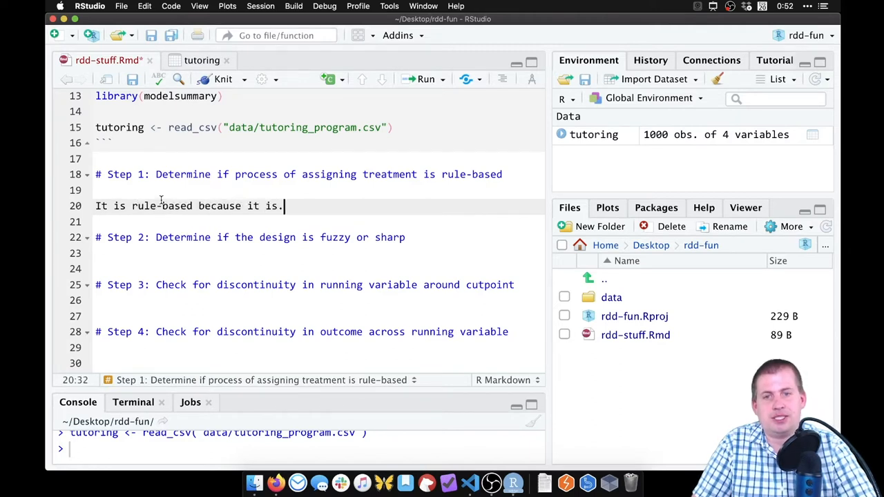
pyautogui.click(279, 268)
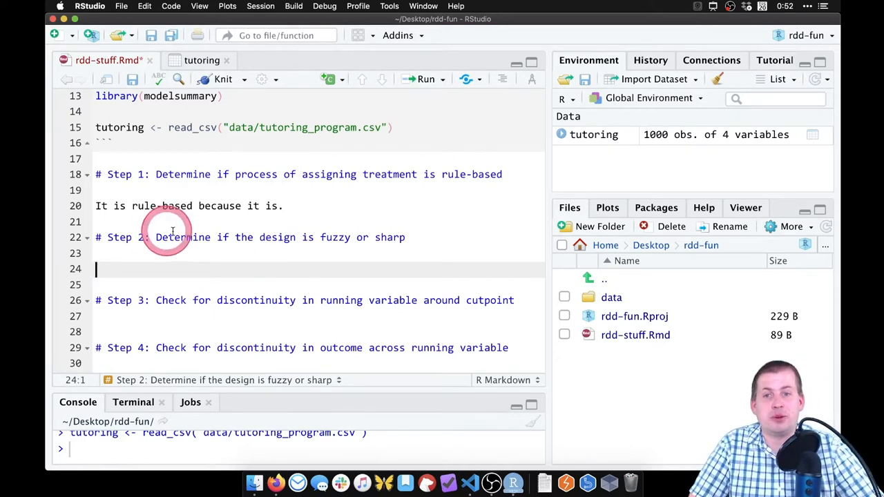
pyautogui.moveTo(483, 251)
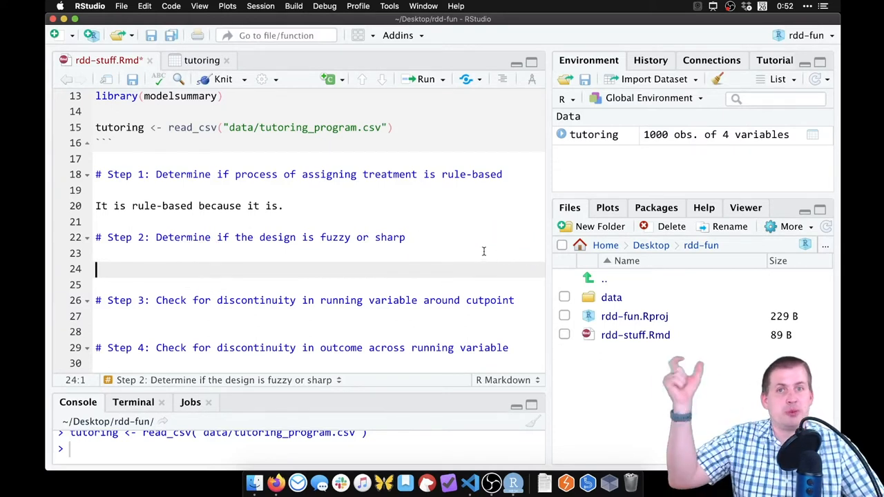
# Step: Insert an empty R chunk labelled fuzzy-or-not under Step 2 and enter its body
pyautogui.click(284, 277)
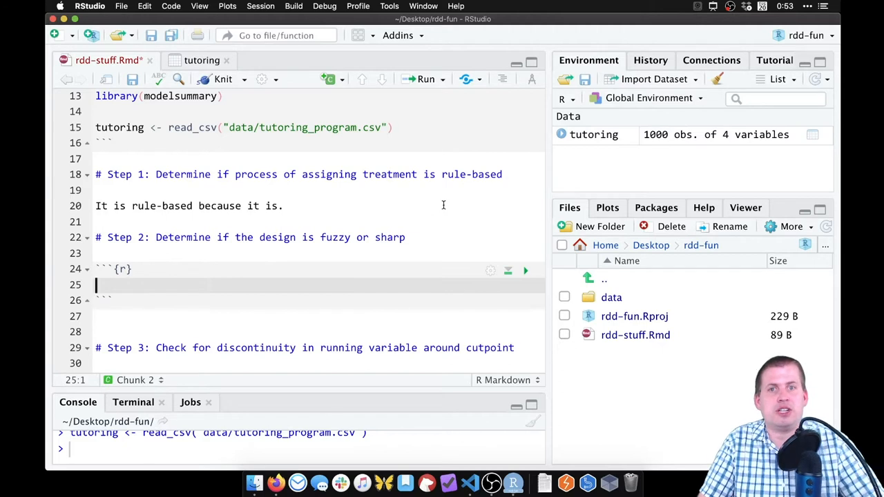
pyautogui.click(330, 79)
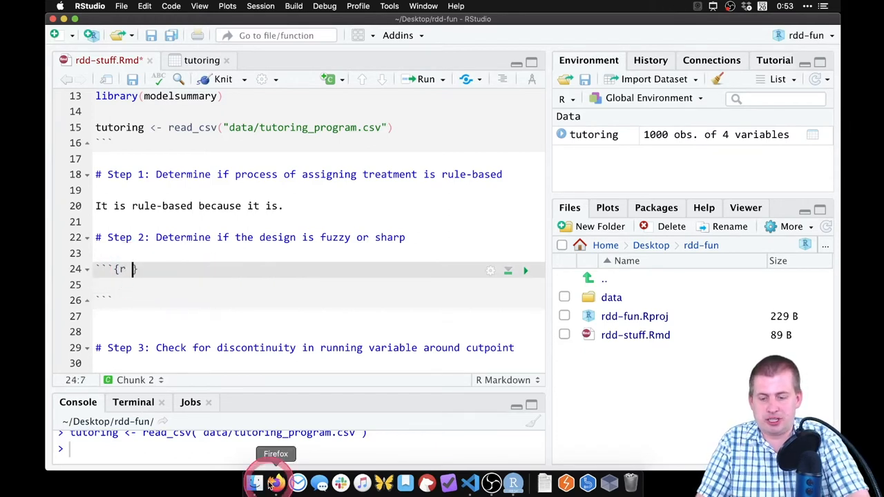
pyautogui.write('fuzz-o')
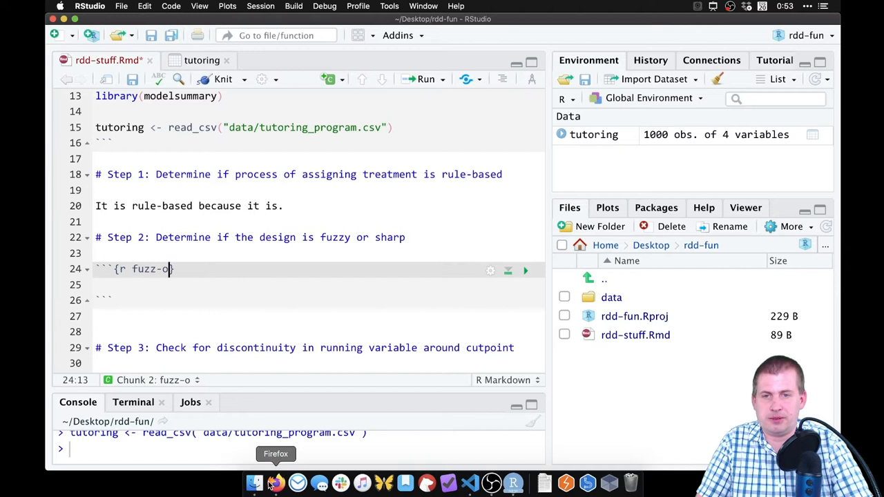
pyautogui.write('zzy-or-not')
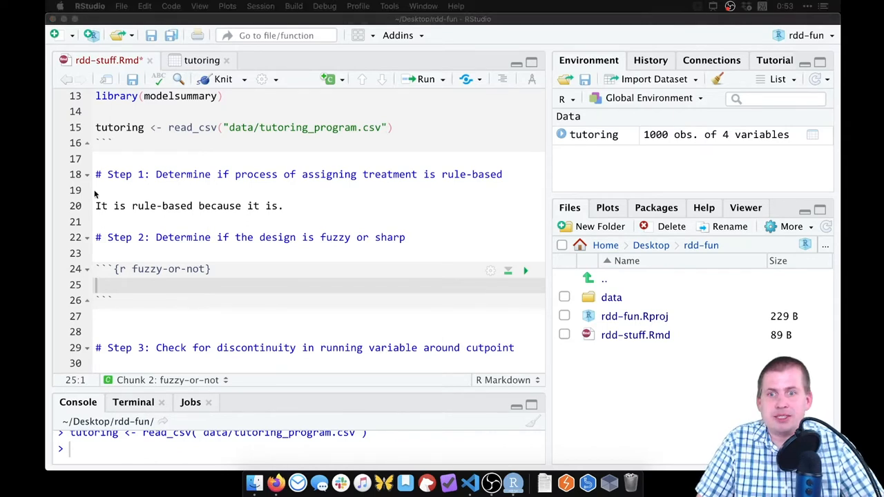
pyautogui.click(152, 285)
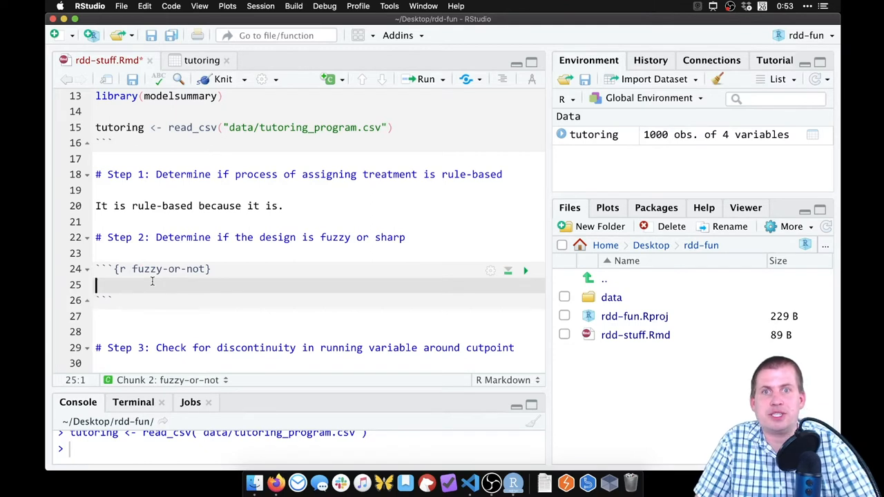
# Step: Begin ggplot(data = tutoring) with aes x = entrance_exam, checking the column name in the data viewer
pyautogui.write('ggplot(')
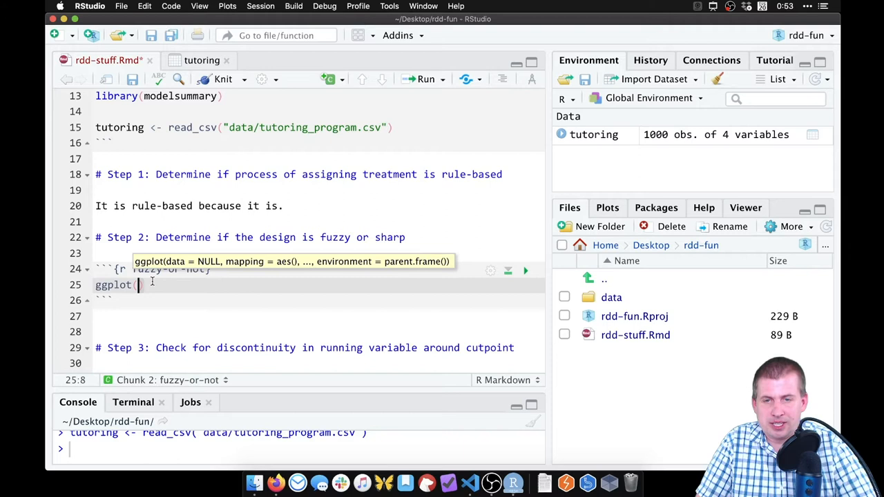
pyautogui.write('data = tutoring,')
pyautogui.write('mapping = aes')
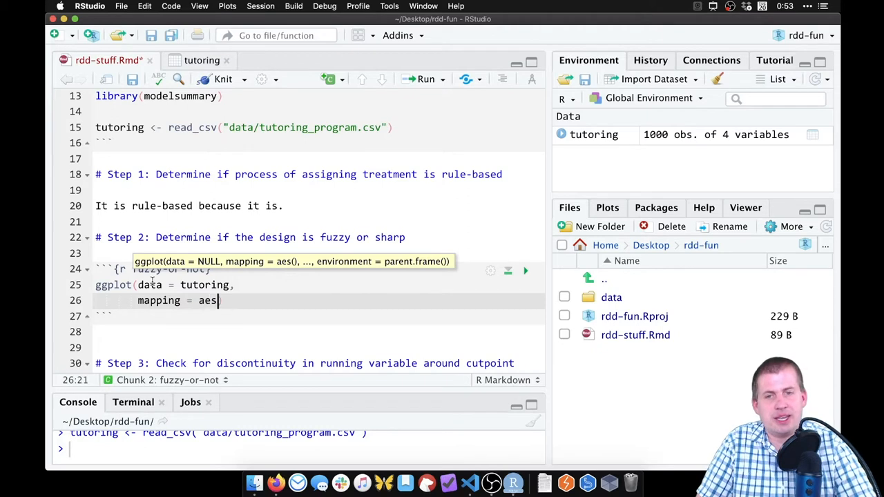
pyautogui.write('(x =')
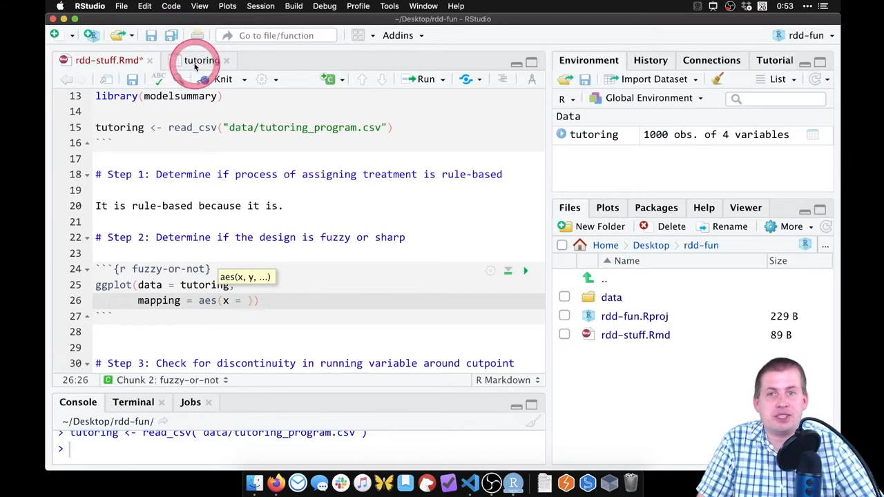
pyautogui.click(201, 61)
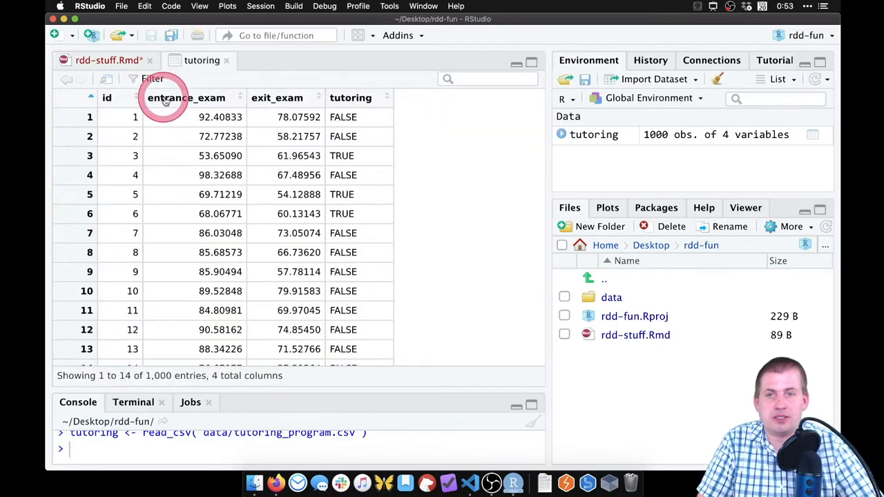
pyautogui.click(103, 61)
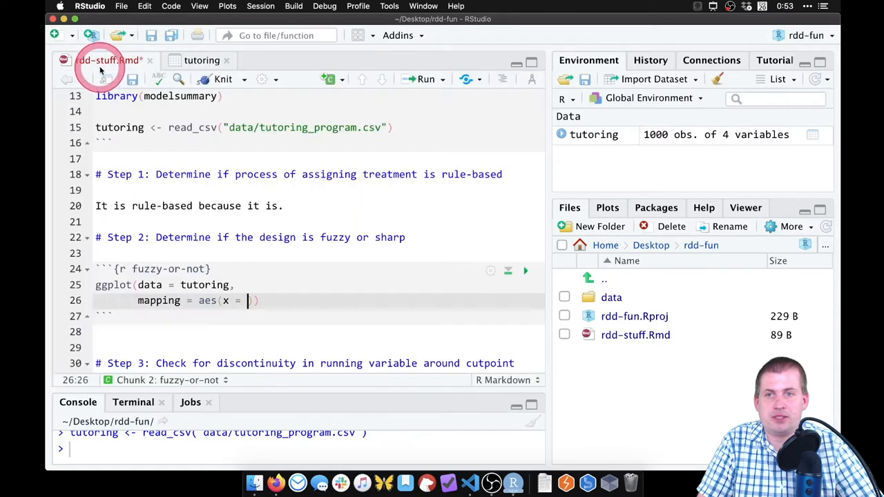
pyautogui.write('e')
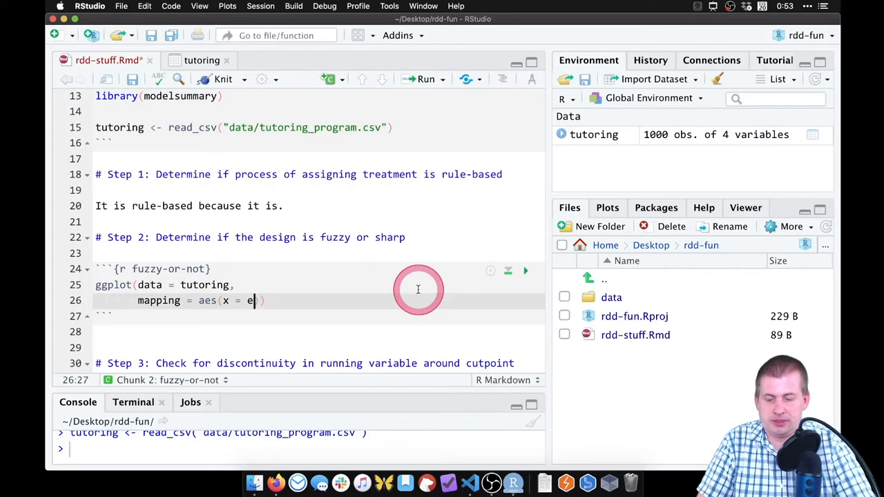
pyautogui.write('ntrance_exam')
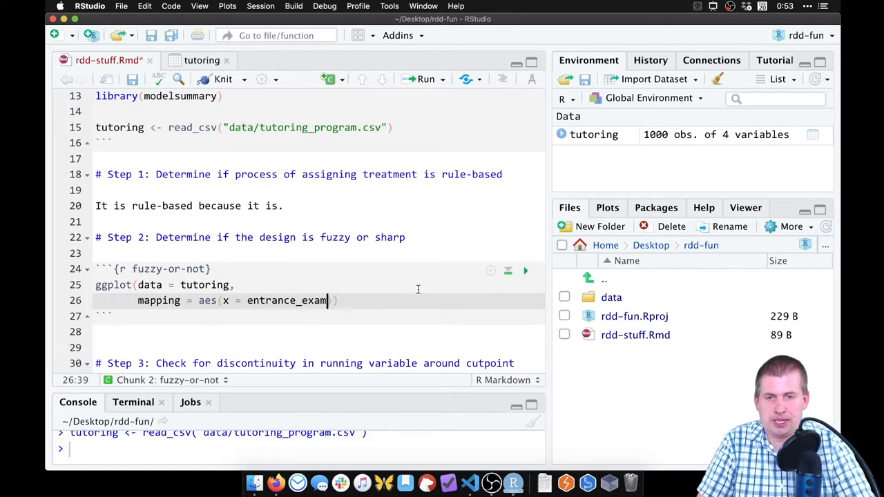
pyautogui.write(',')
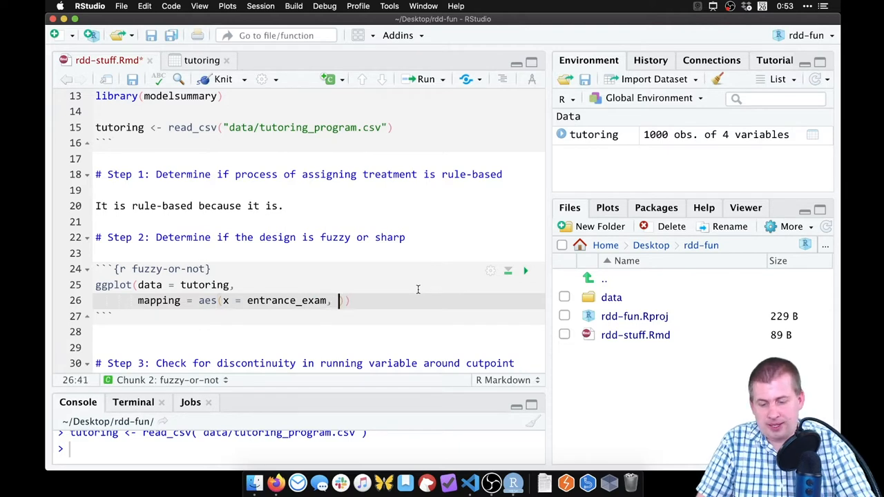
# Step: Map tutoring to both y and color in the aes, confirming the column in the data viewer
pyautogui.write('y =')
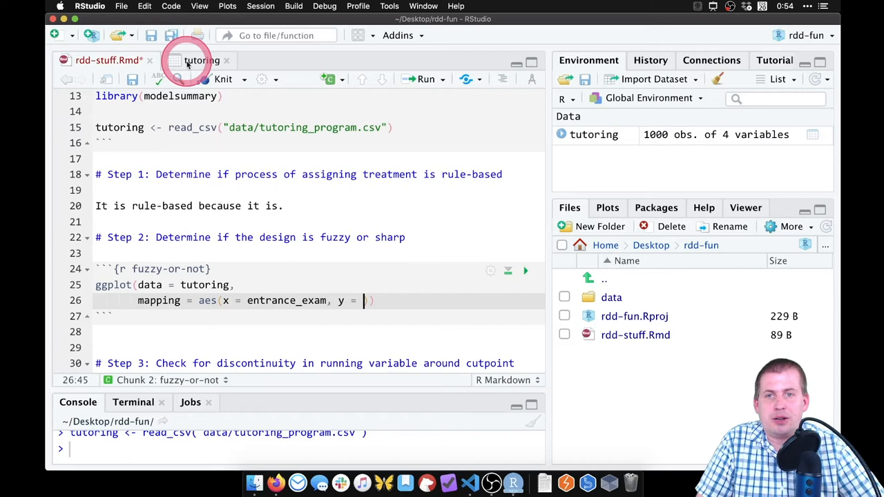
pyautogui.click(202, 61)
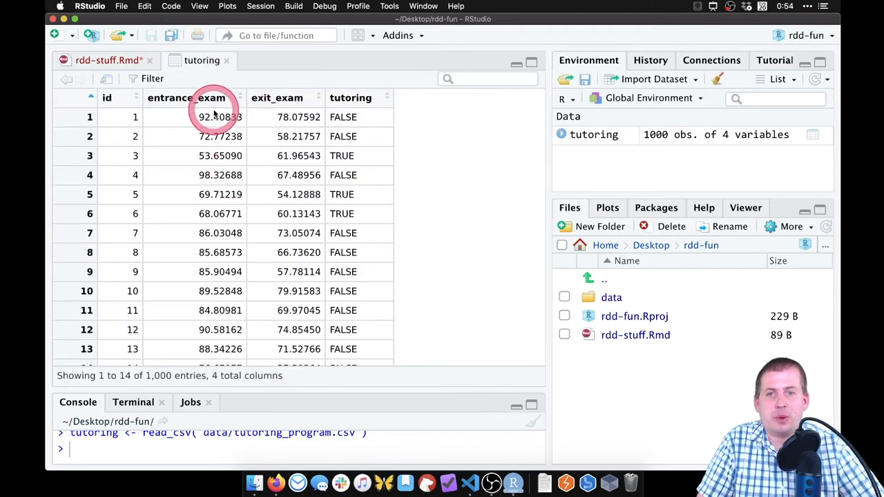
pyautogui.moveTo(351, 97)
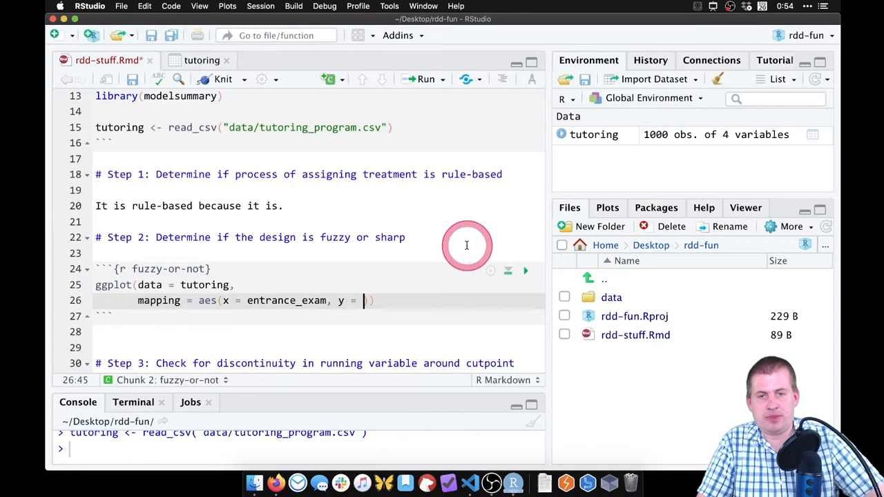
pyautogui.write('tutoring,')
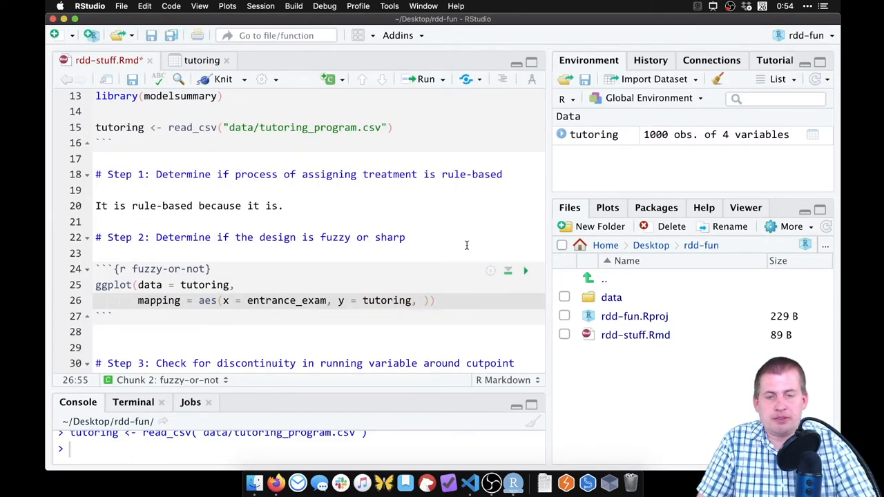
pyautogui.write('color = tutoring')
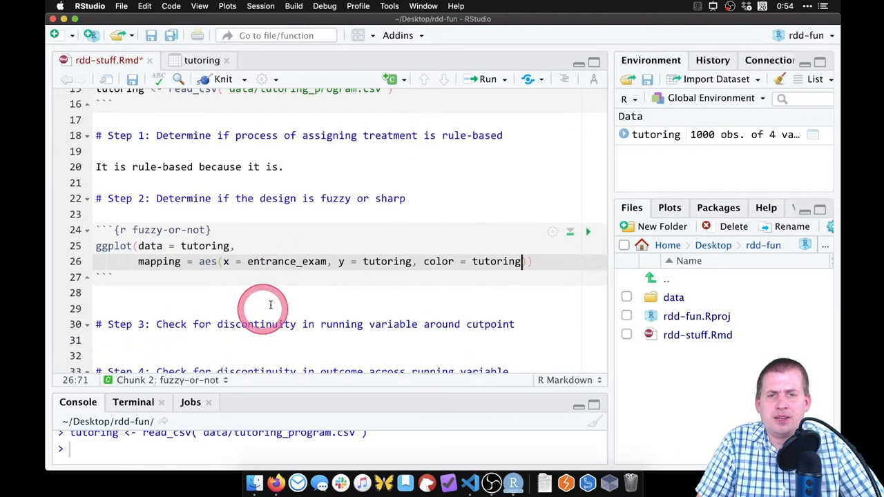
# Step: Run the fuzzy-or-not chunk to preview the empty tutoring-by-entrance_exam plot frame
pyautogui.click(588, 232)
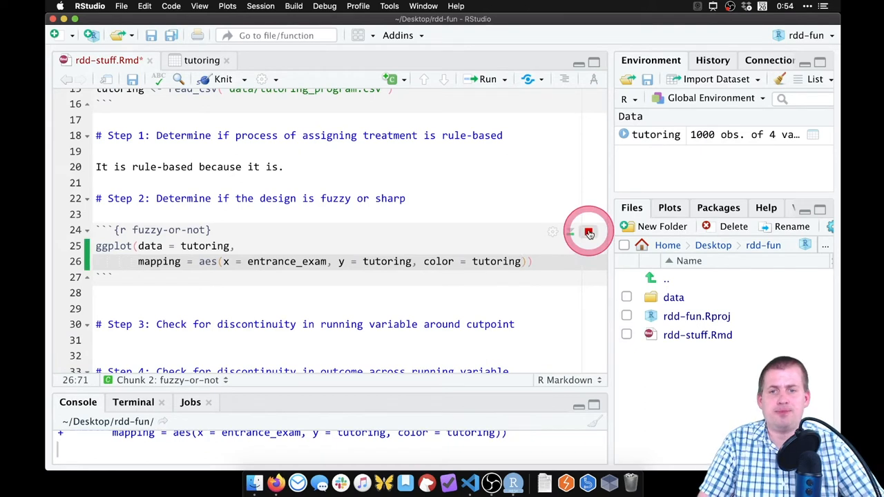
pyautogui.click(588, 232)
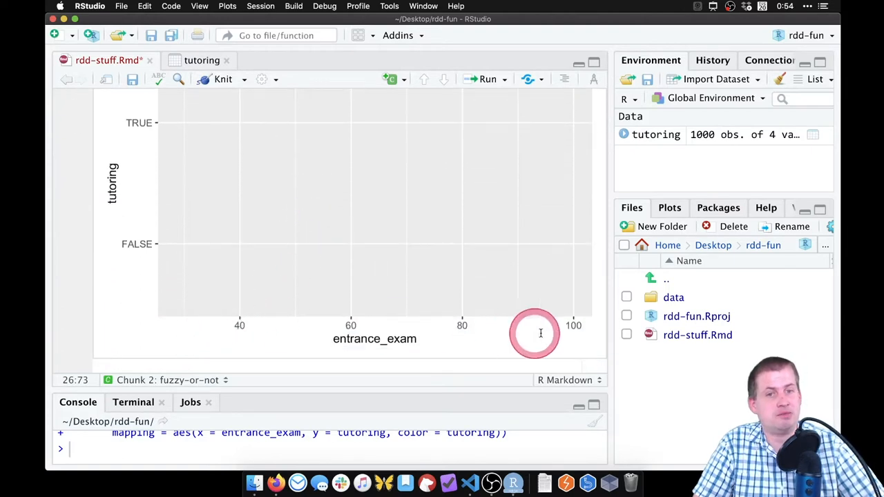
pyautogui.moveTo(123, 233)
pyautogui.write(' +')
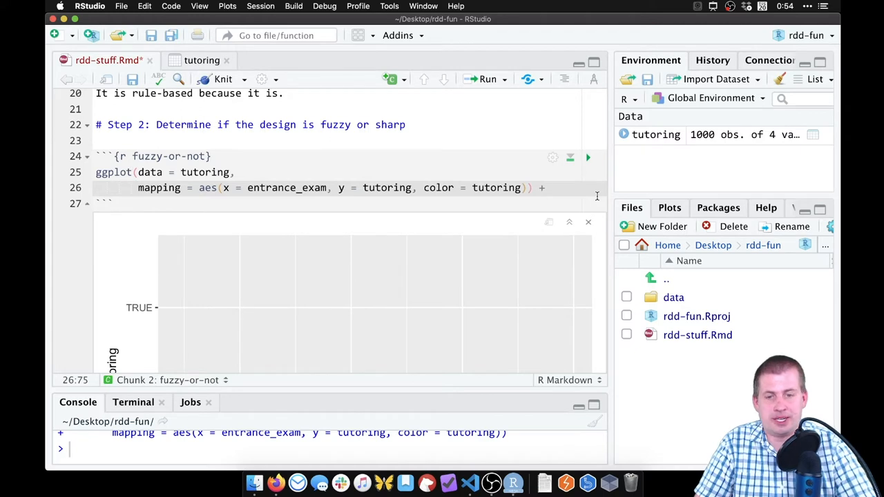
# Step: Add a geom_point() layer so tutoring TRUE/FALSE shows as coloured points
pyautogui.write('geom_')
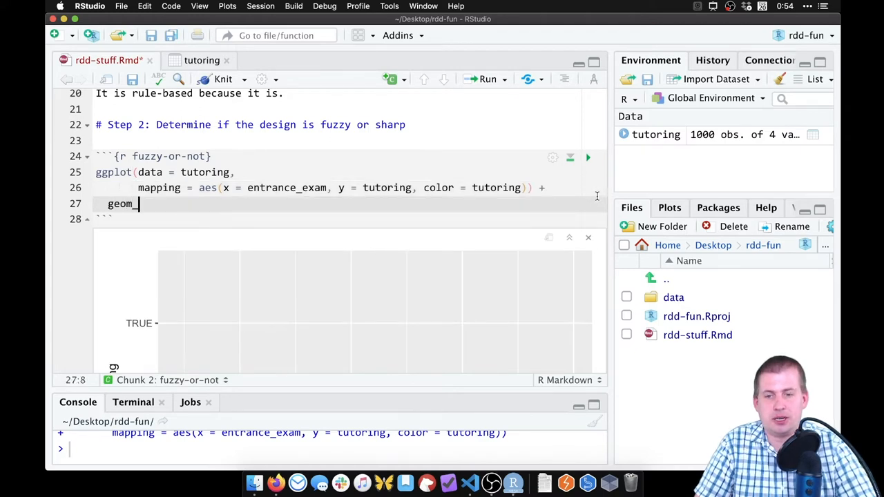
pyautogui.write('point()')
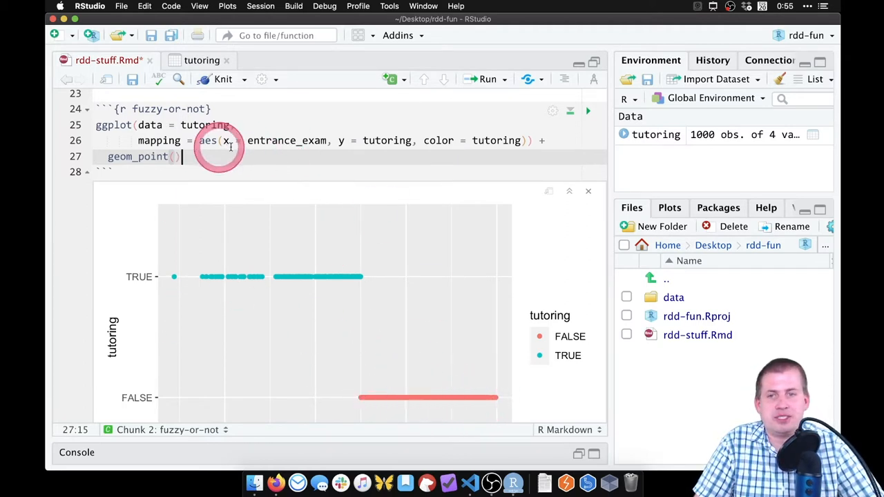
pyautogui.moveTo(257, 141)
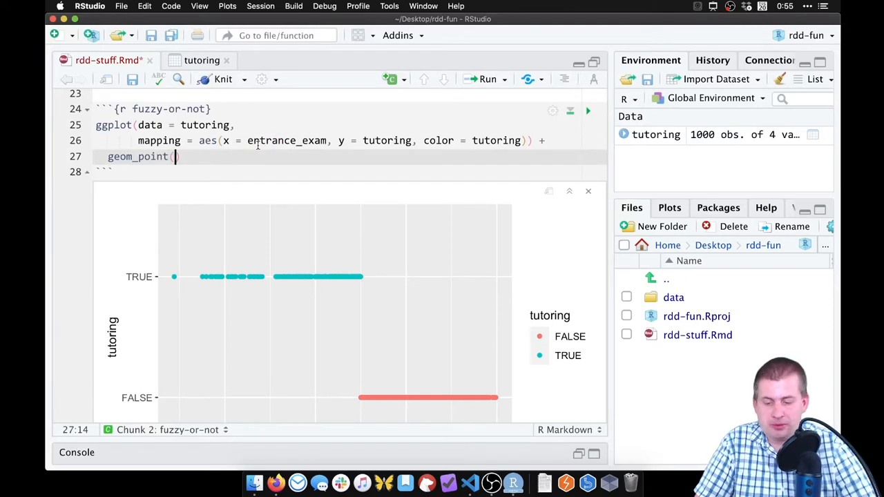
# Step: Give geom_point size = 0.5 and alpha = 0.5, leaving a trailing comma for another argument
pyautogui.write('size = 0.5')
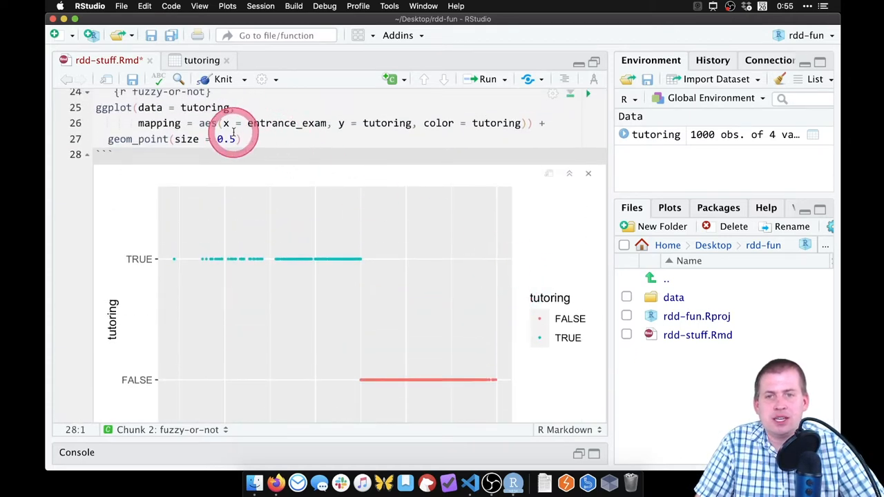
pyautogui.write(', alpha =')
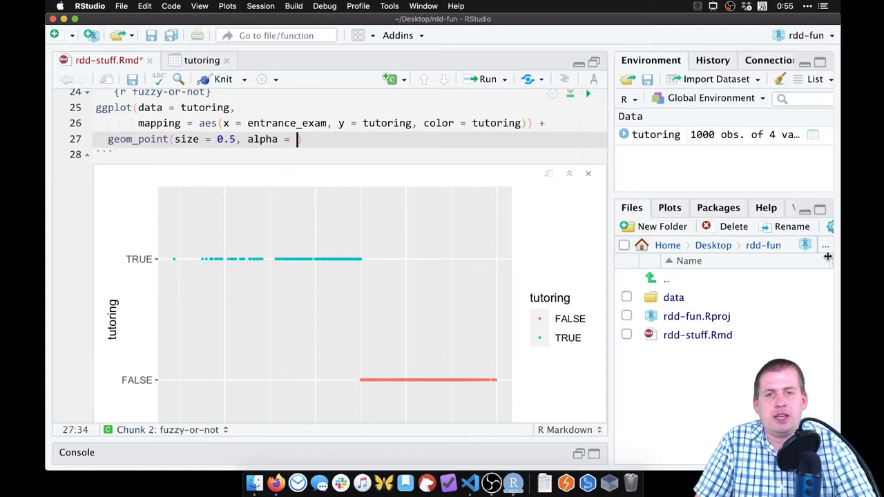
pyautogui.write('1)')
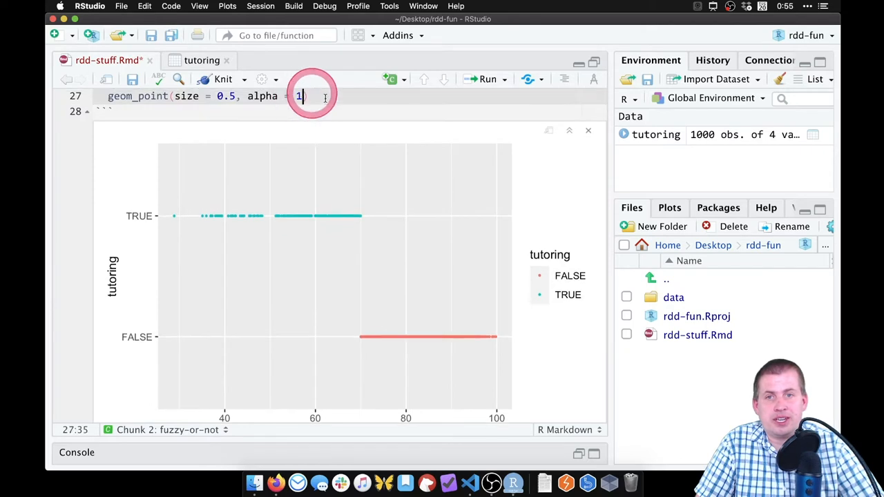
pyautogui.write('0.5,')
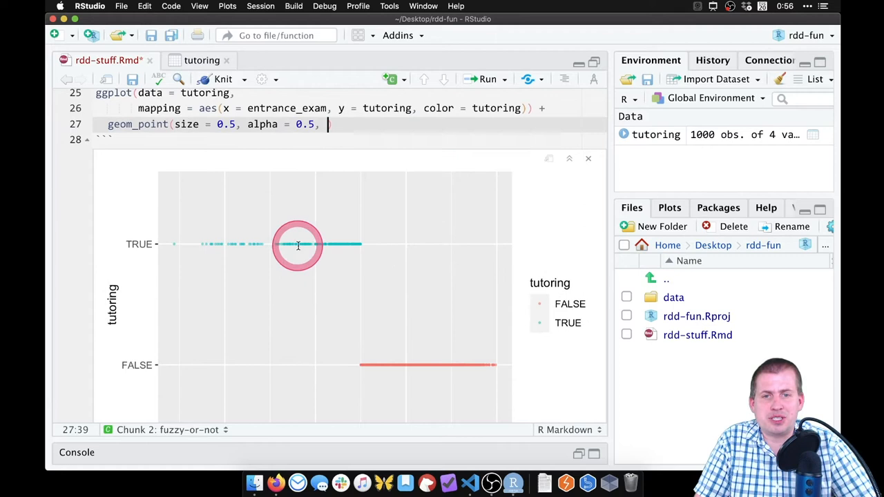
pyautogui.moveTo(218, 243)
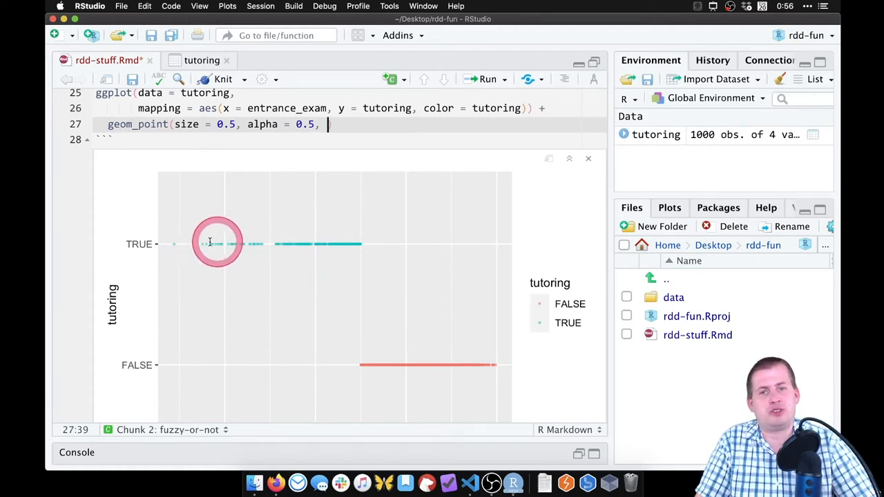
pyautogui.moveTo(265, 243)
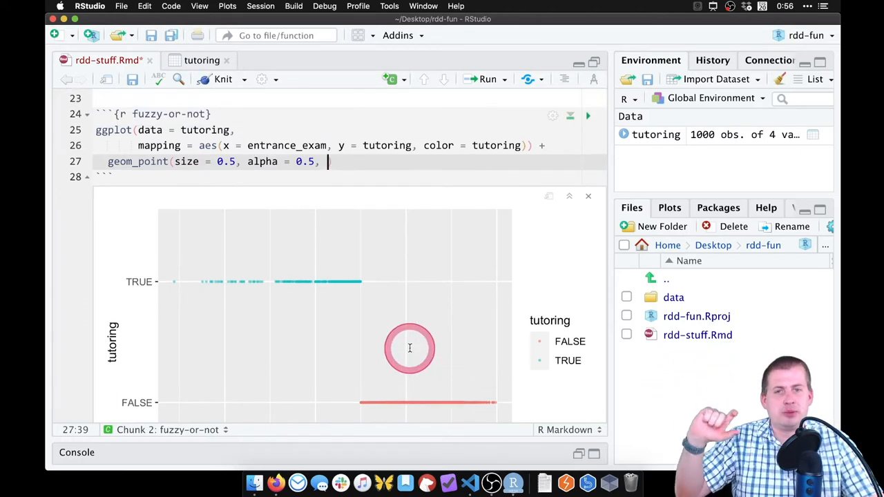
pyautogui.moveTo(396, 414)
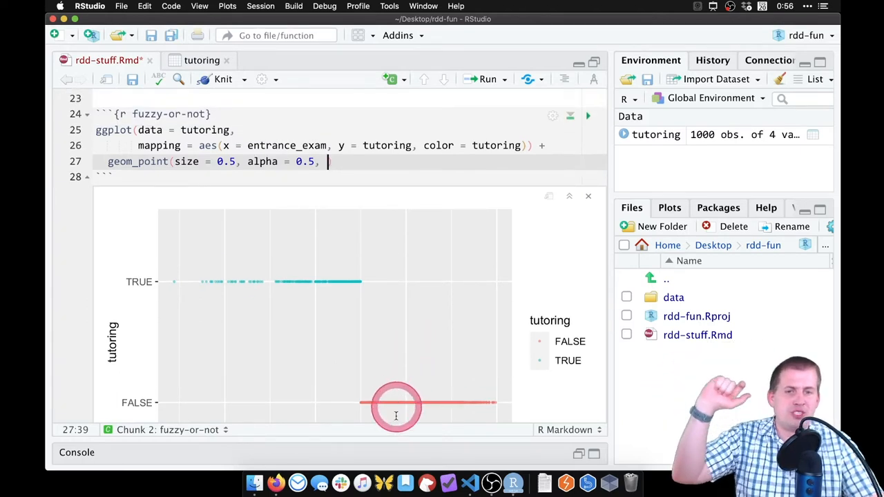
pyautogui.moveTo(391, 284)
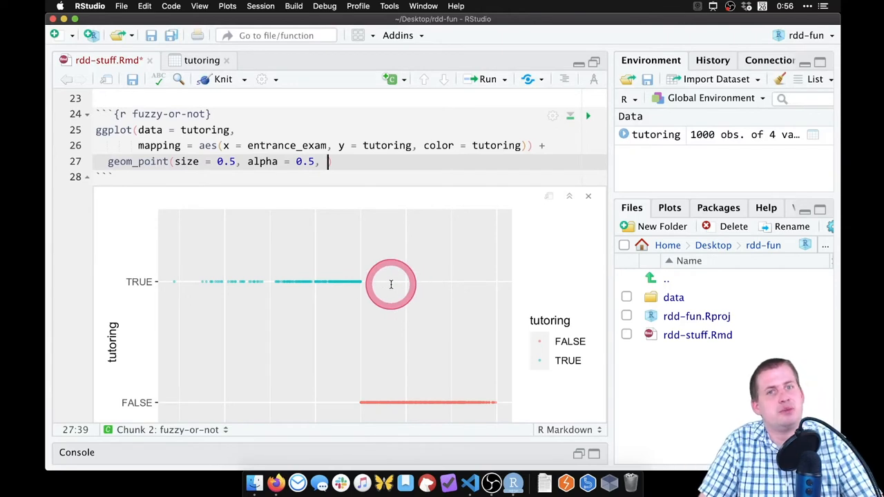
pyautogui.press('enter')
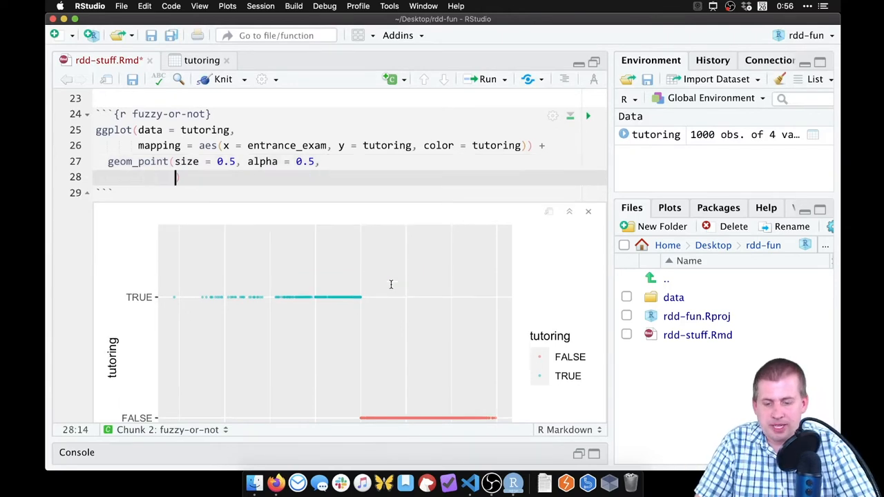
# Step: Add position = position_jitter() to spread overlapping points apart
pyautogui.write('position =')
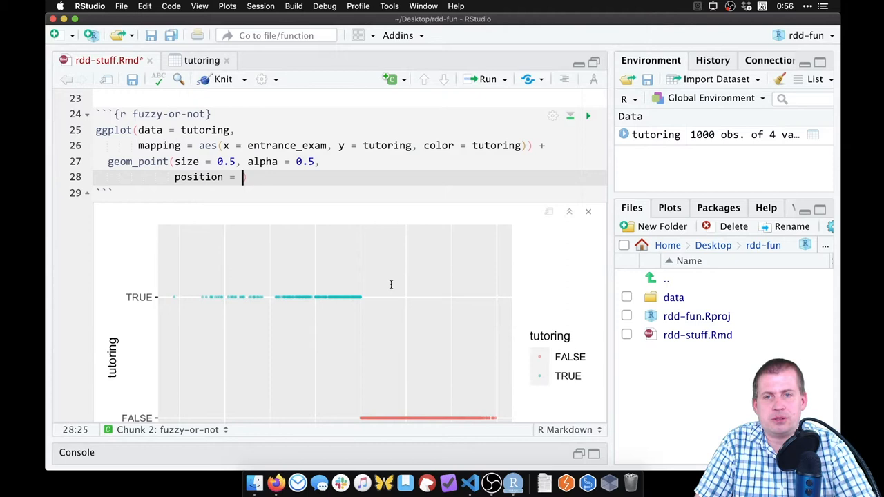
pyautogui.write('position_')
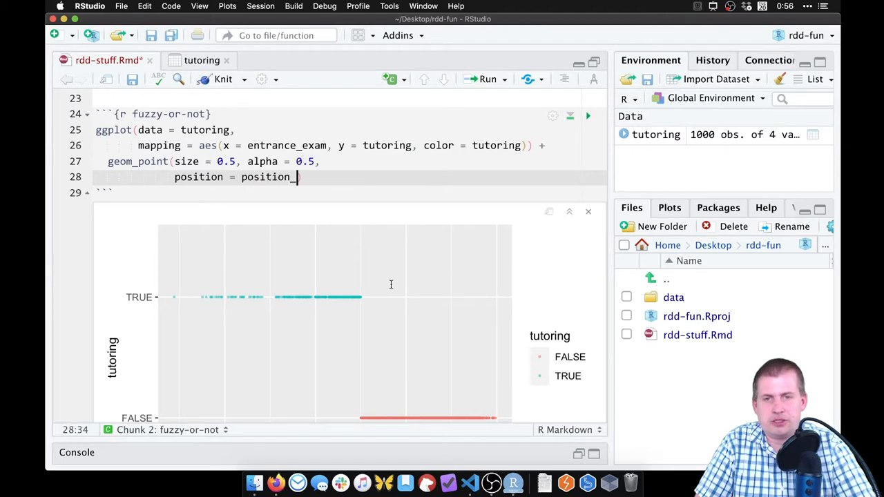
pyautogui.write('jitter()')
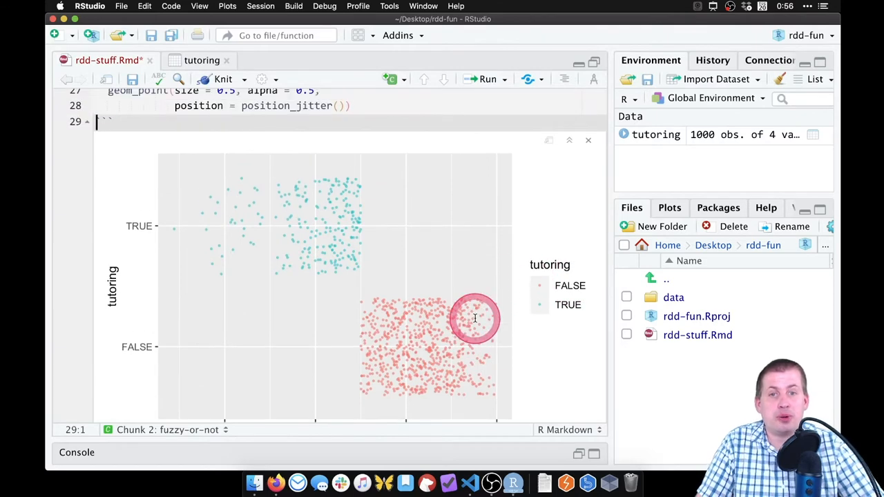
pyautogui.moveTo(472, 312)
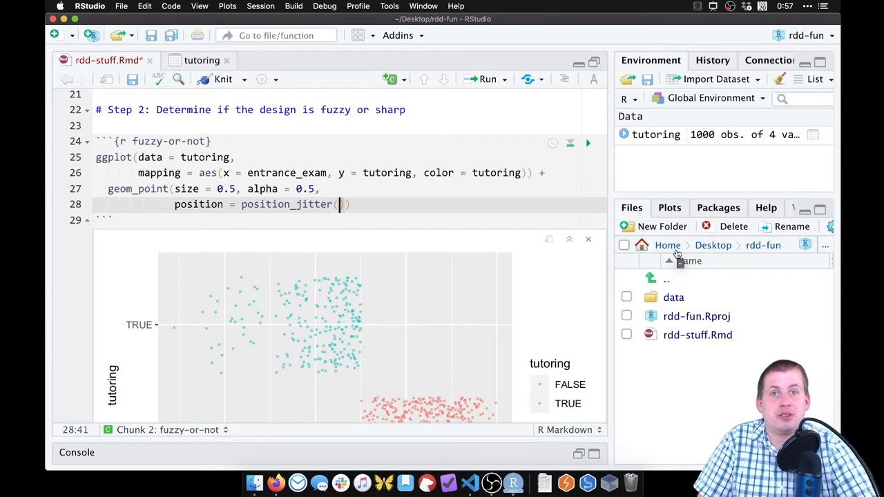
# Step: Set position_jitter width = 0 and height = 0.15, trying larger heights first and rerunning
pyautogui.write('w')
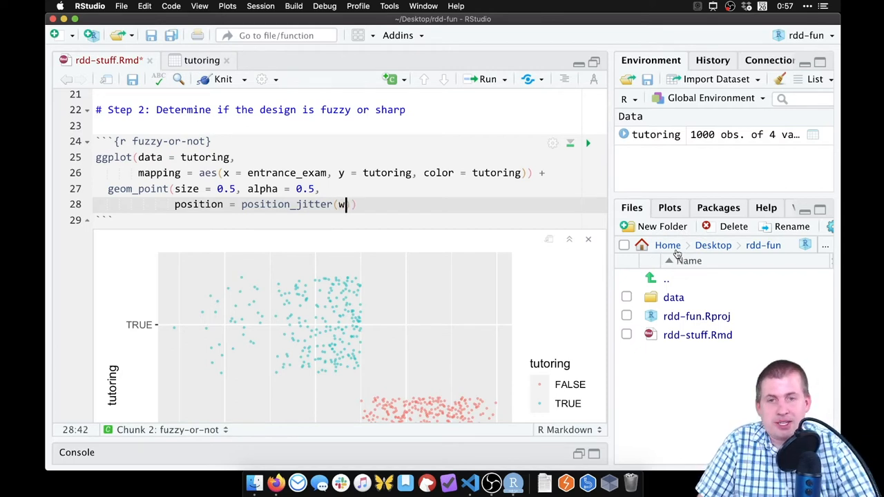
pyautogui.write('idth = 0')
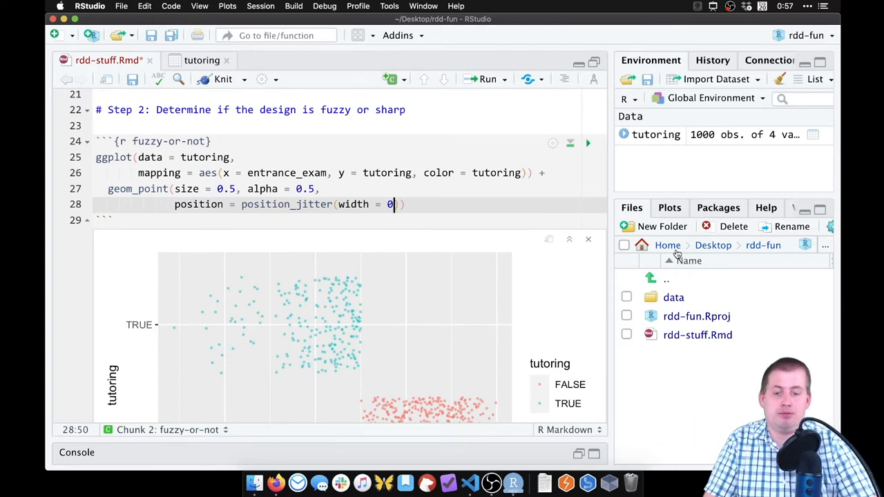
pyautogui.write(', height = 1')
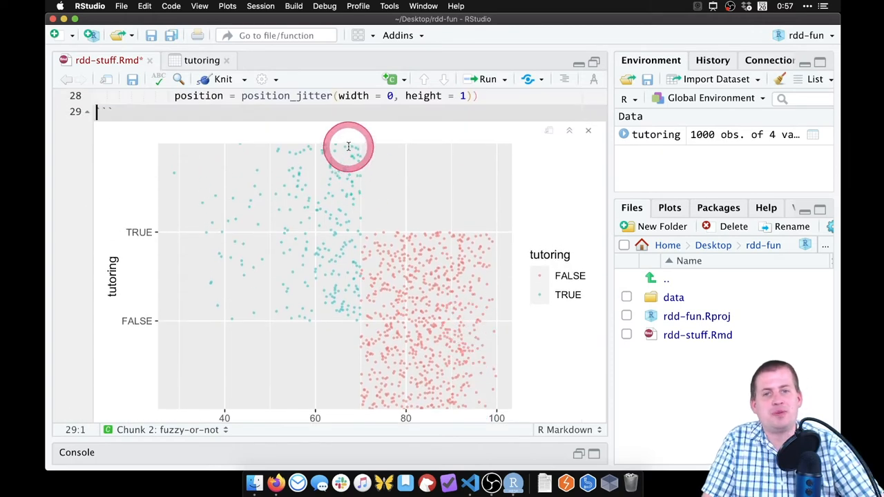
pyautogui.moveTo(346, 326)
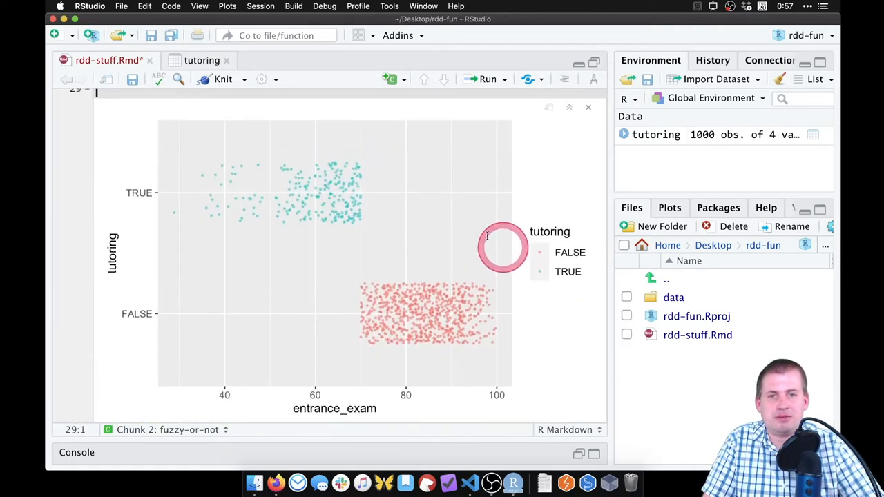
pyautogui.moveTo(473, 296)
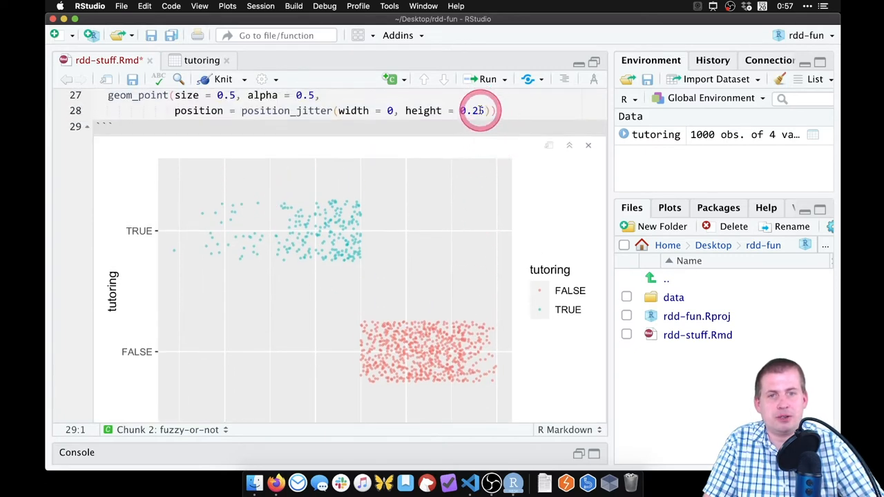
pyautogui.click(488, 78)
pyautogui.write('1')
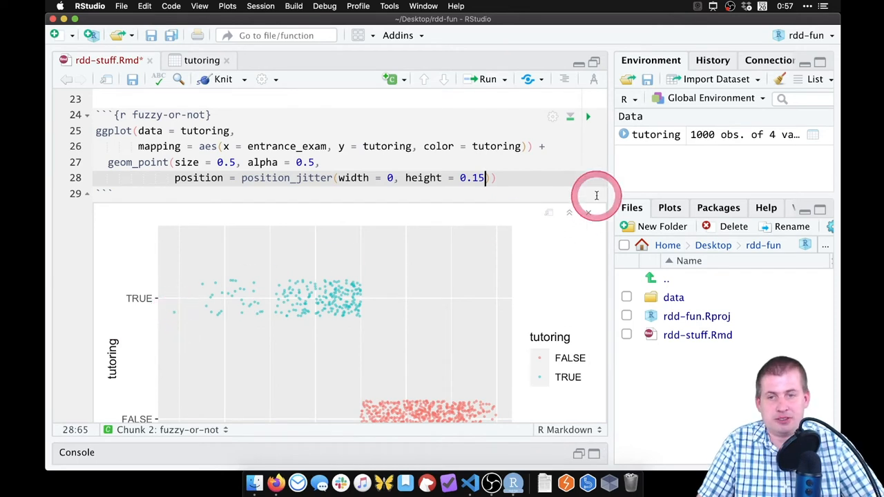
pyautogui.click(588, 116)
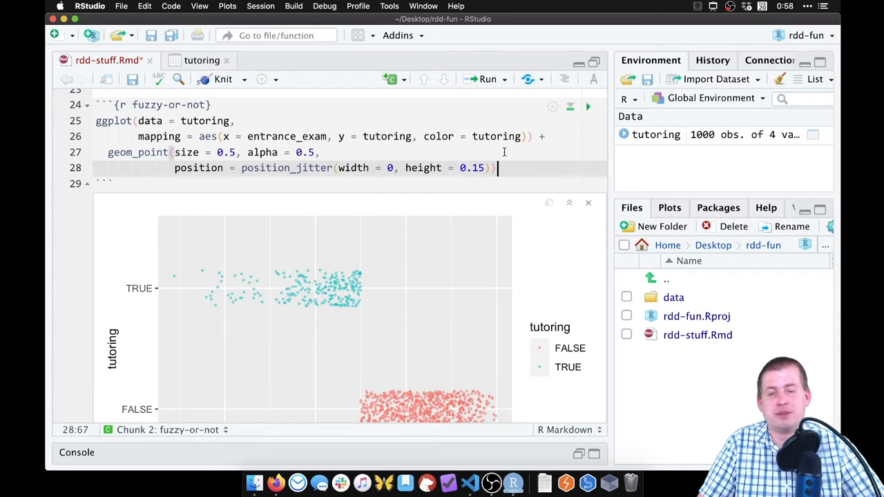
pyautogui.click(559, 174)
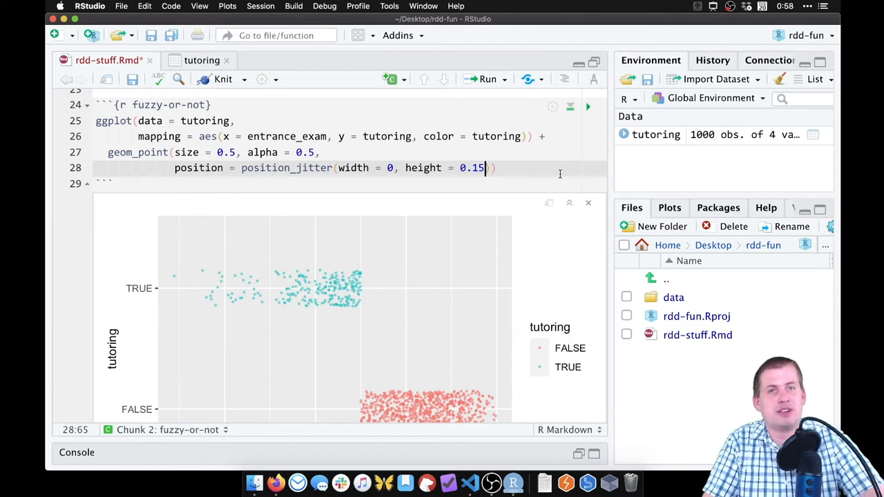
# Step: Fix the jitter with seed = 1234 and rerun the chunk to confirm identical point positions
pyautogui.write(',')
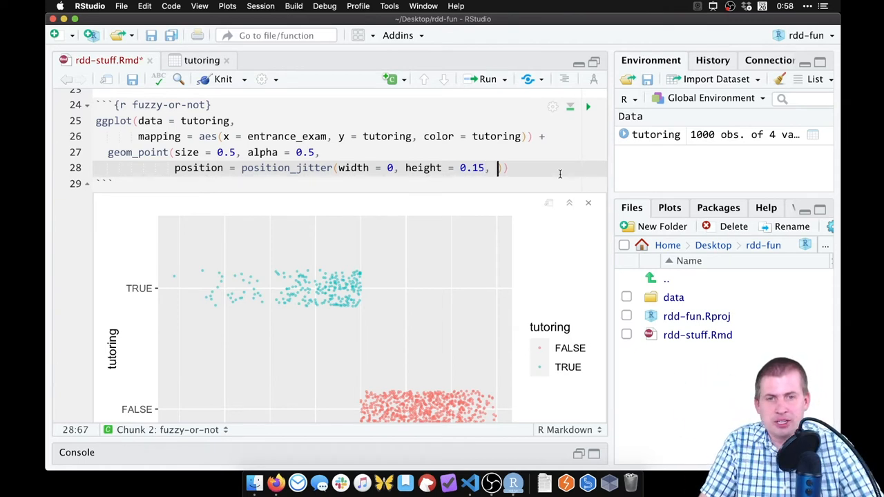
pyautogui.write('seed =')
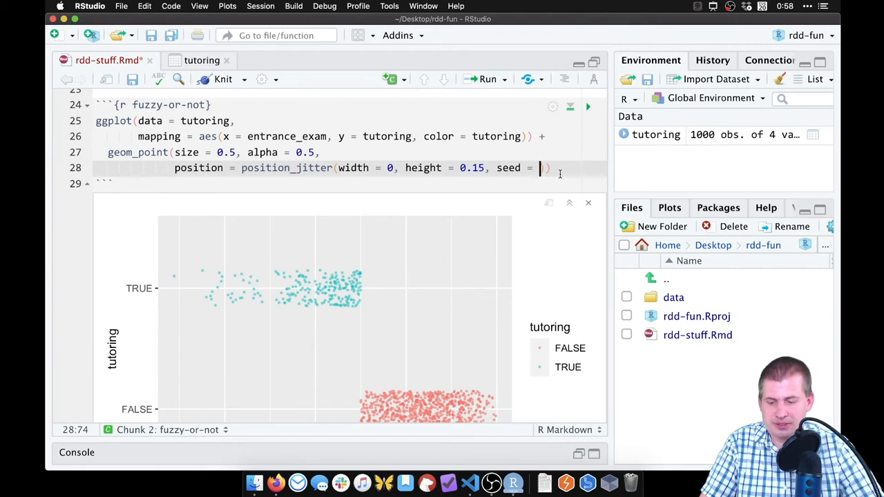
pyautogui.write('1234')
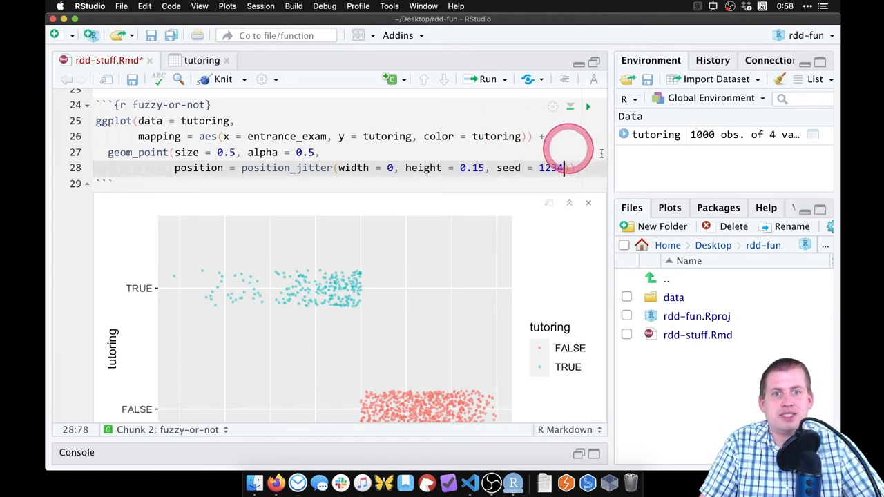
pyautogui.click(589, 107)
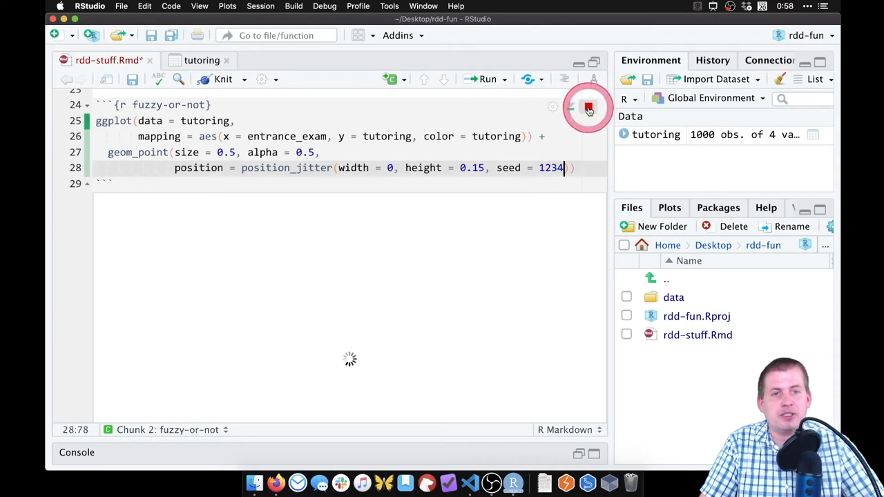
pyautogui.click(589, 107)
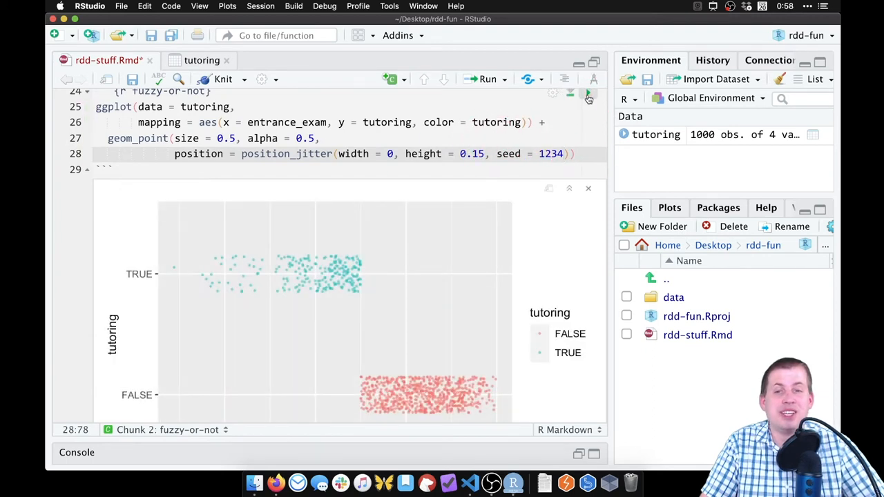
pyautogui.click(585, 94)
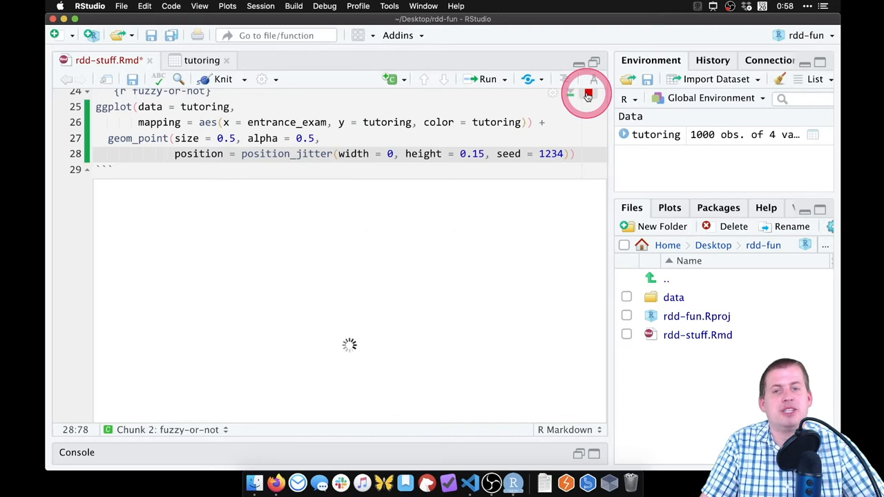
pyautogui.click(586, 94)
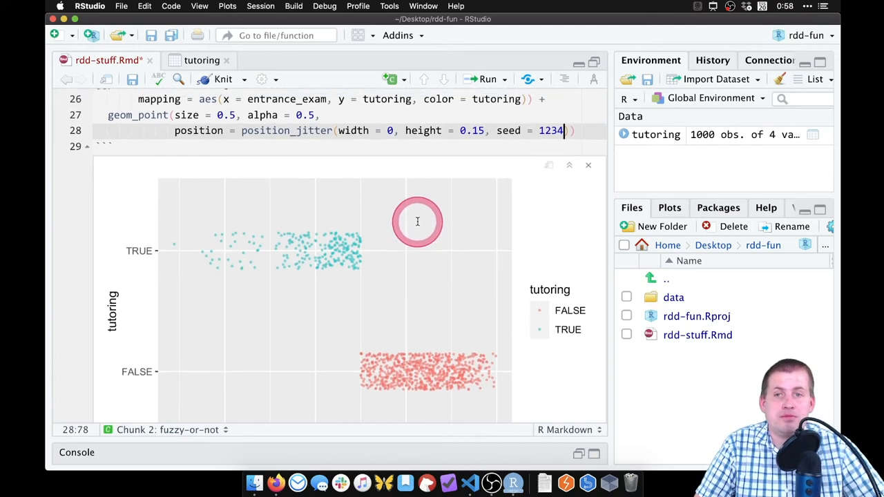
pyautogui.moveTo(430, 315)
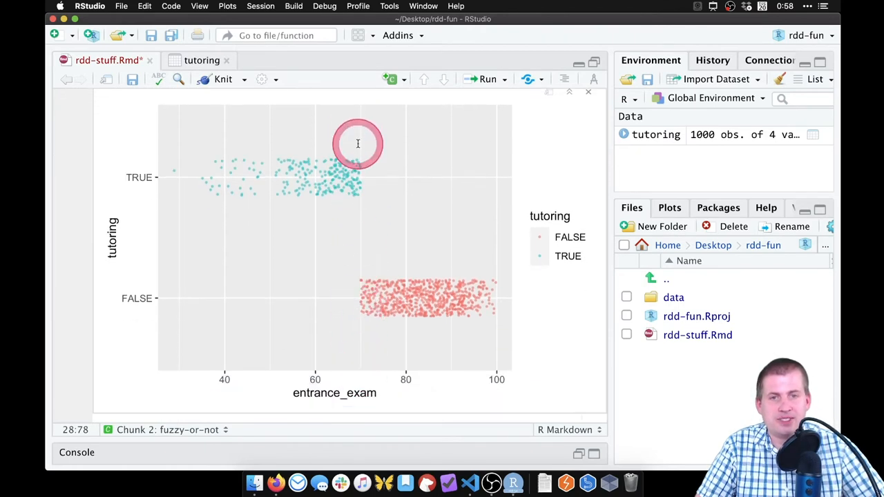
pyautogui.moveTo(364, 176)
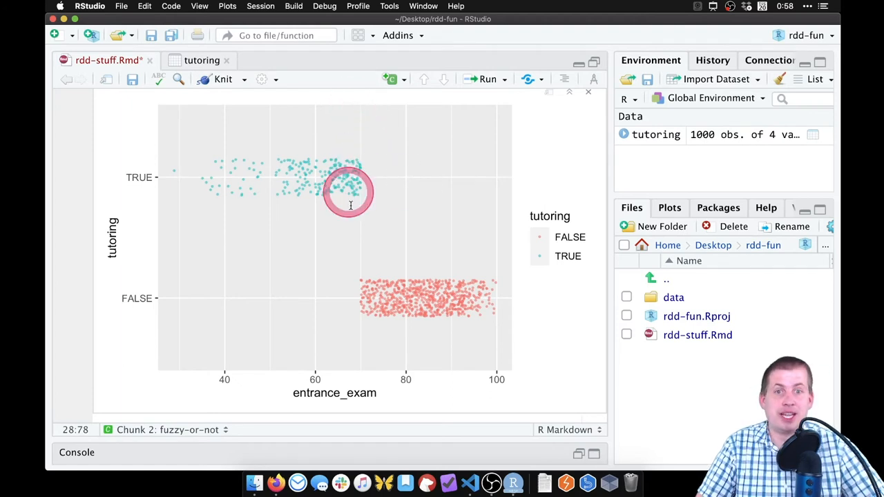
pyautogui.scroll(-3)
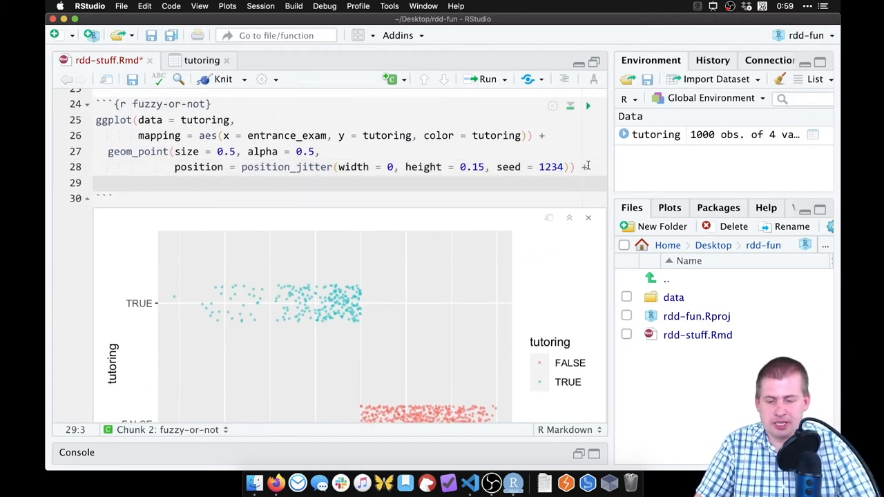
# Step: Add geom_vline(xintercept = 70) to mark the entrance-exam cutoff on the tutoring plot
pyautogui.write('geom')
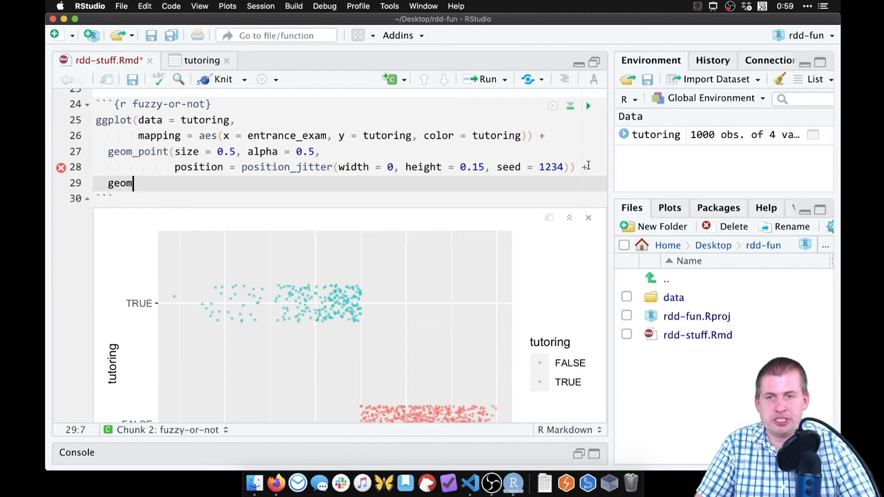
pyautogui.write('_vline(')
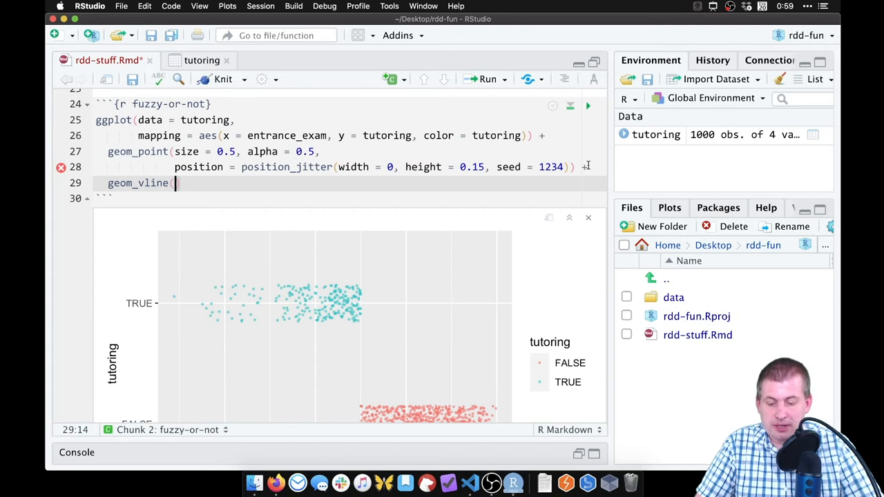
pyautogui.write('xintercept =')
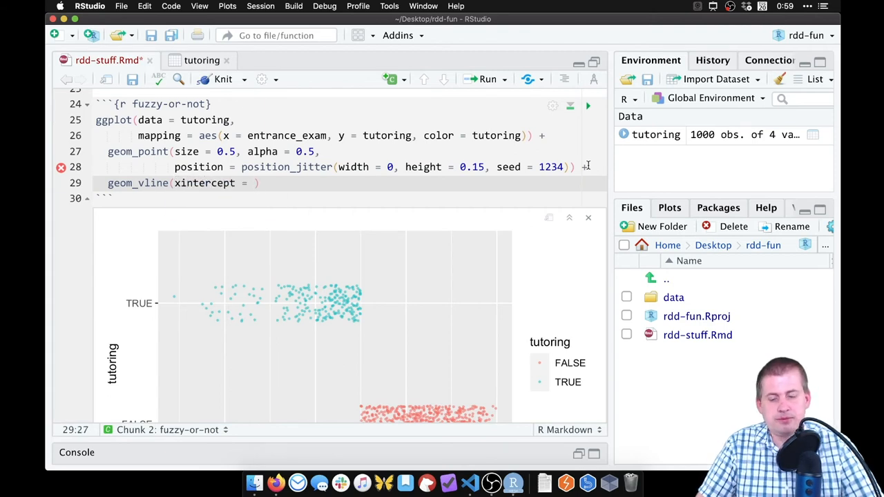
pyautogui.write('70')
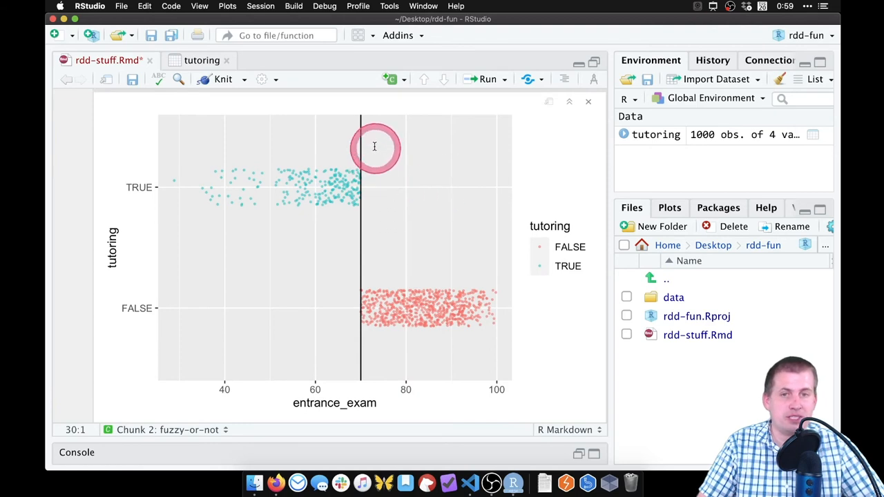
pyautogui.moveTo(389, 309)
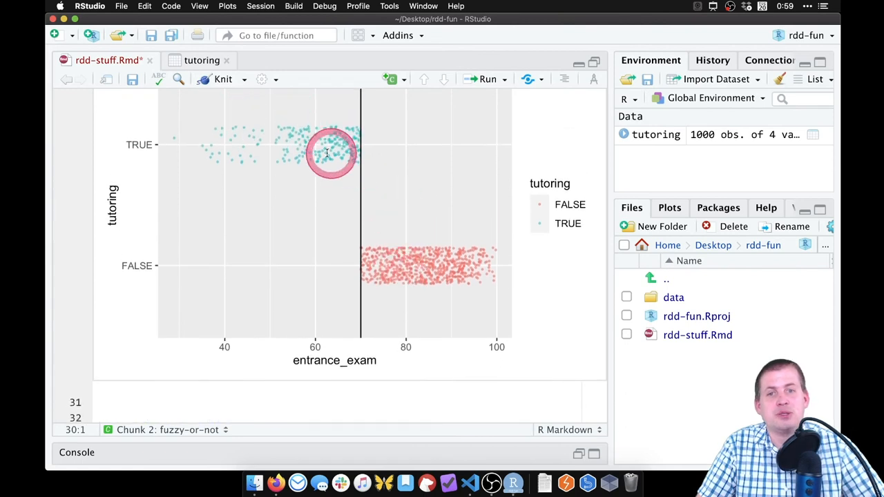
pyautogui.moveTo(348, 145)
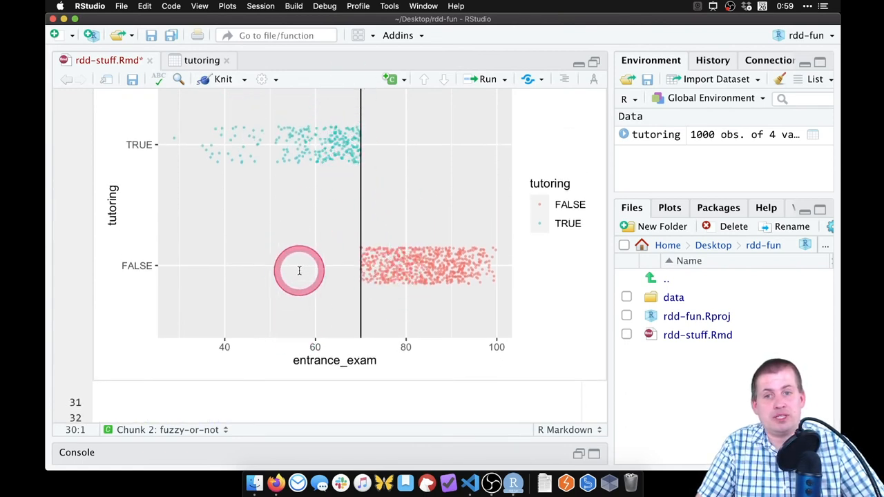
pyautogui.moveTo(358, 293)
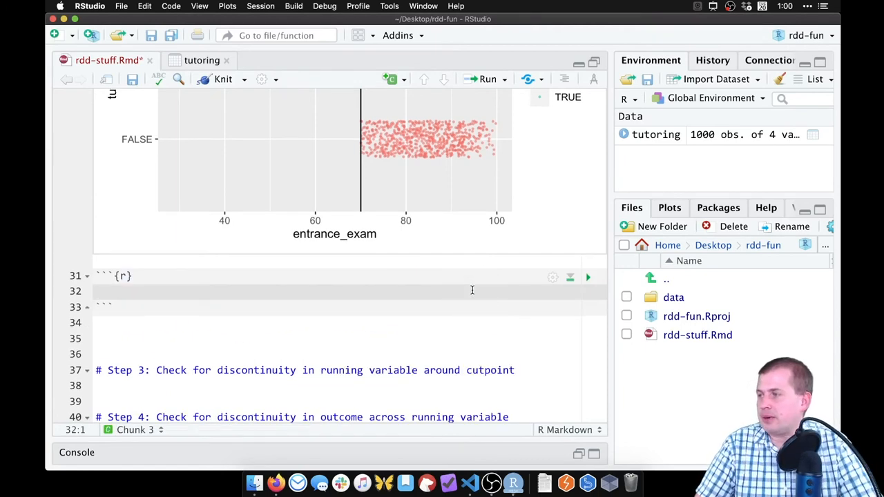
# Step: Pipe tutoring into group_by(tutoring, entrance_exam >= 70)
pyautogui.write('tutoring %>%')
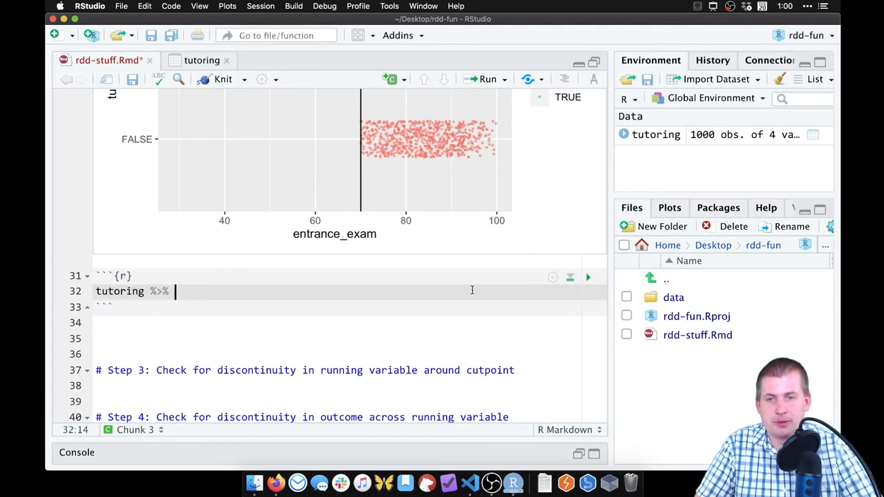
pyautogui.write('g')
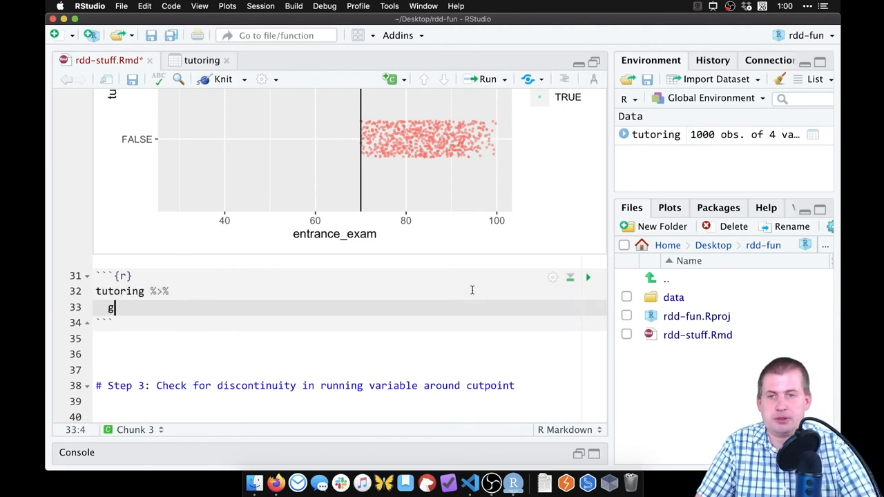
pyautogui.write('roup_by(tutoring,')
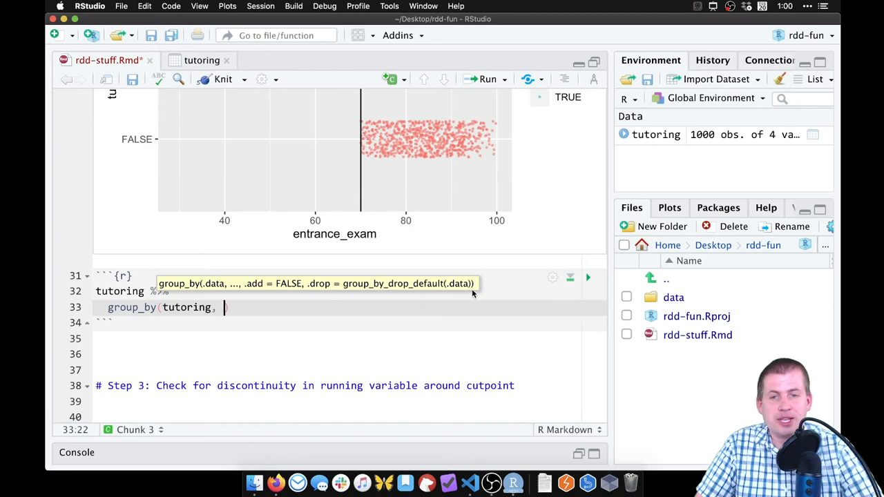
pyautogui.write('entrance_exam')
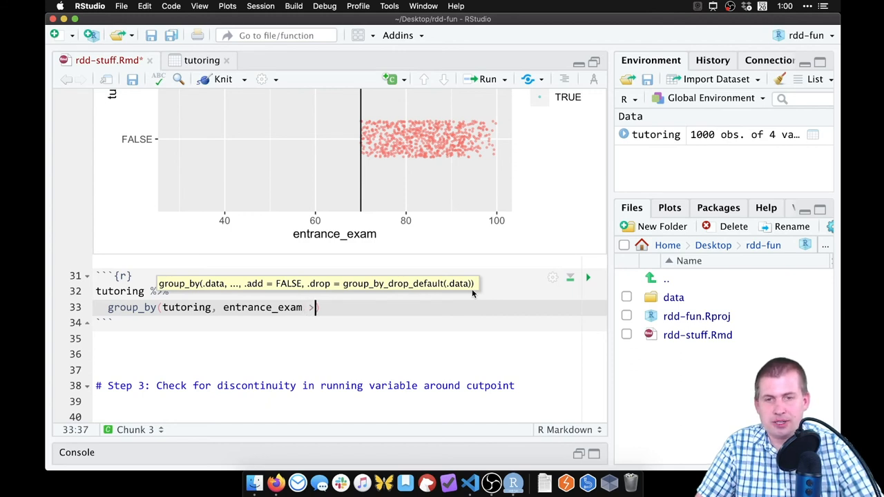
pyautogui.write('>= 70) %>%')
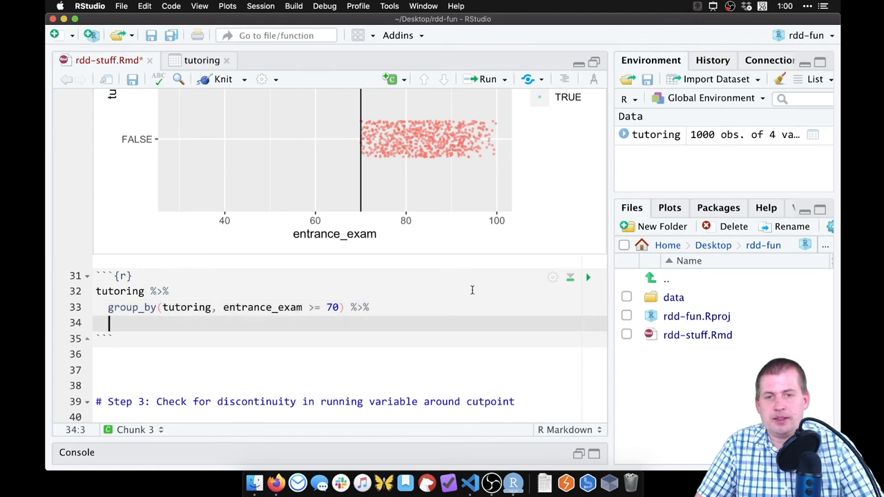
# Step: Finish the pipeline with summarize(count = n()) to count rows per group
pyautogui.write('summarize(')
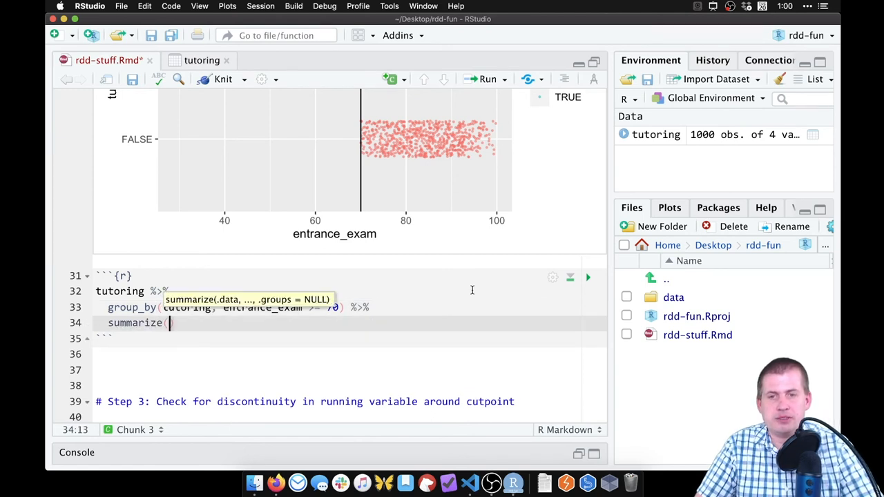
pyautogui.write('count =')
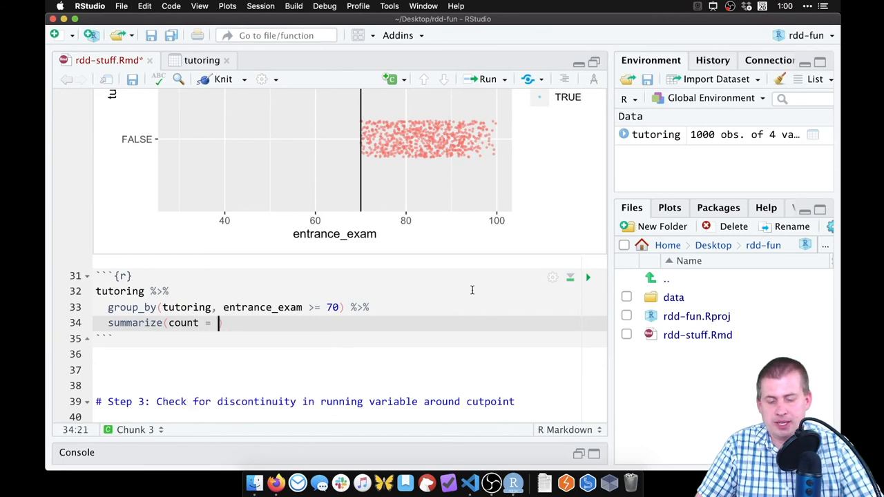
pyautogui.write('n()')
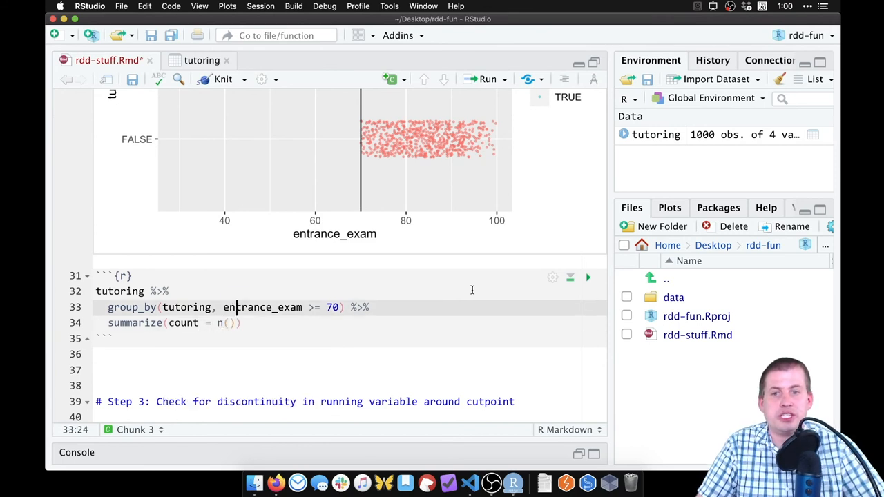
# Step: Run the count chunk, returning 762 untutored students at 70+ and 238 tutored below
pyautogui.click(588, 277)
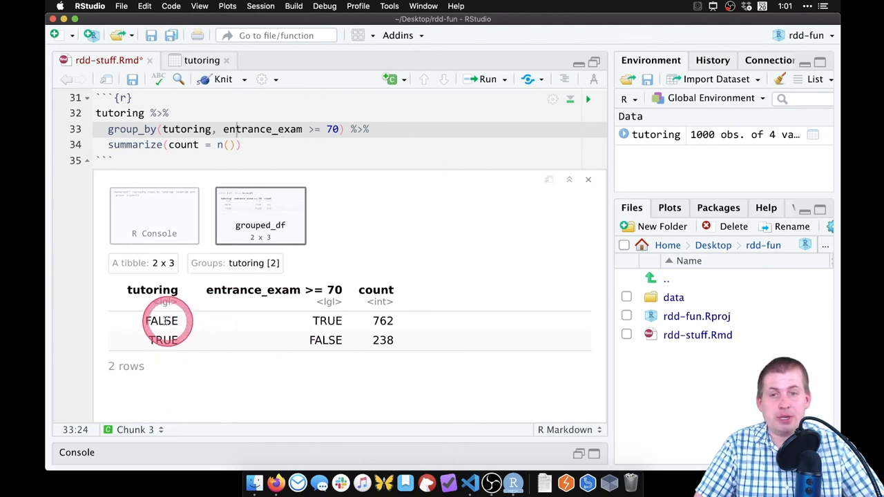
pyautogui.moveTo(326, 320)
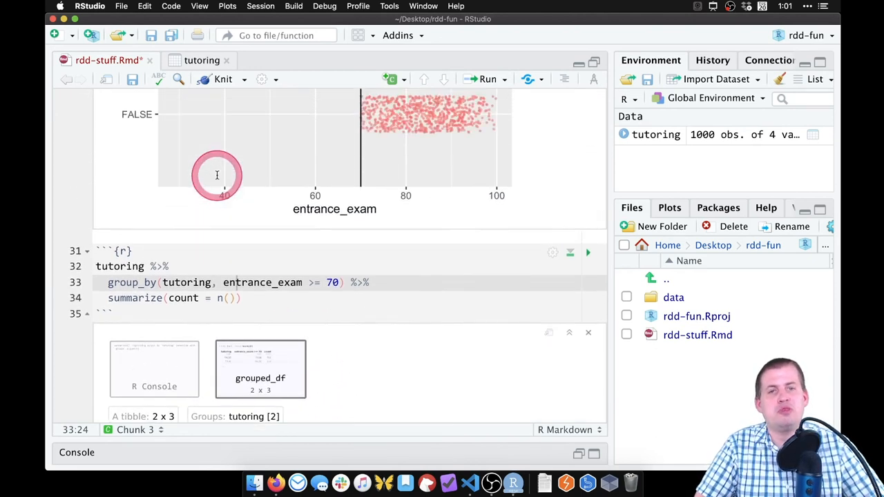
pyautogui.scroll(-3)
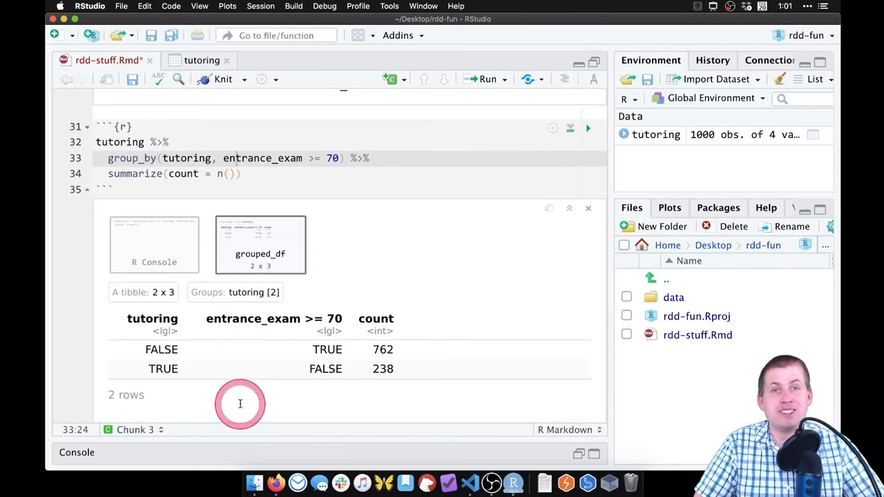
pyautogui.moveTo(279, 355)
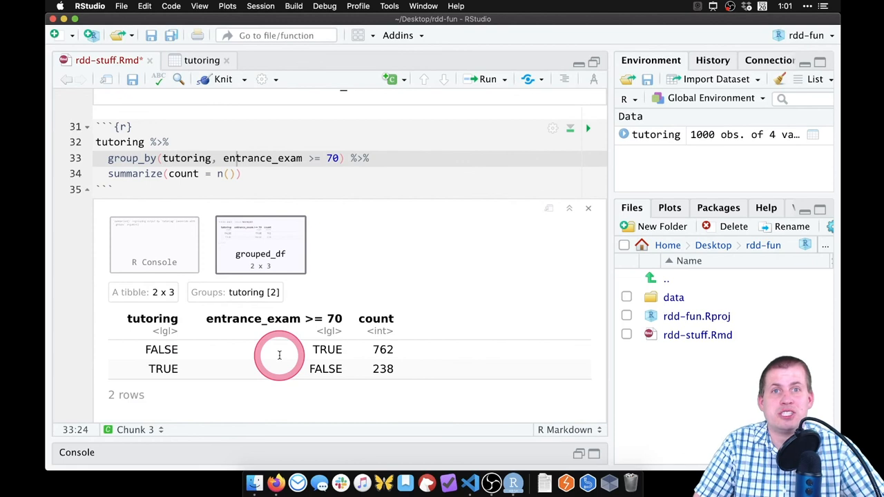